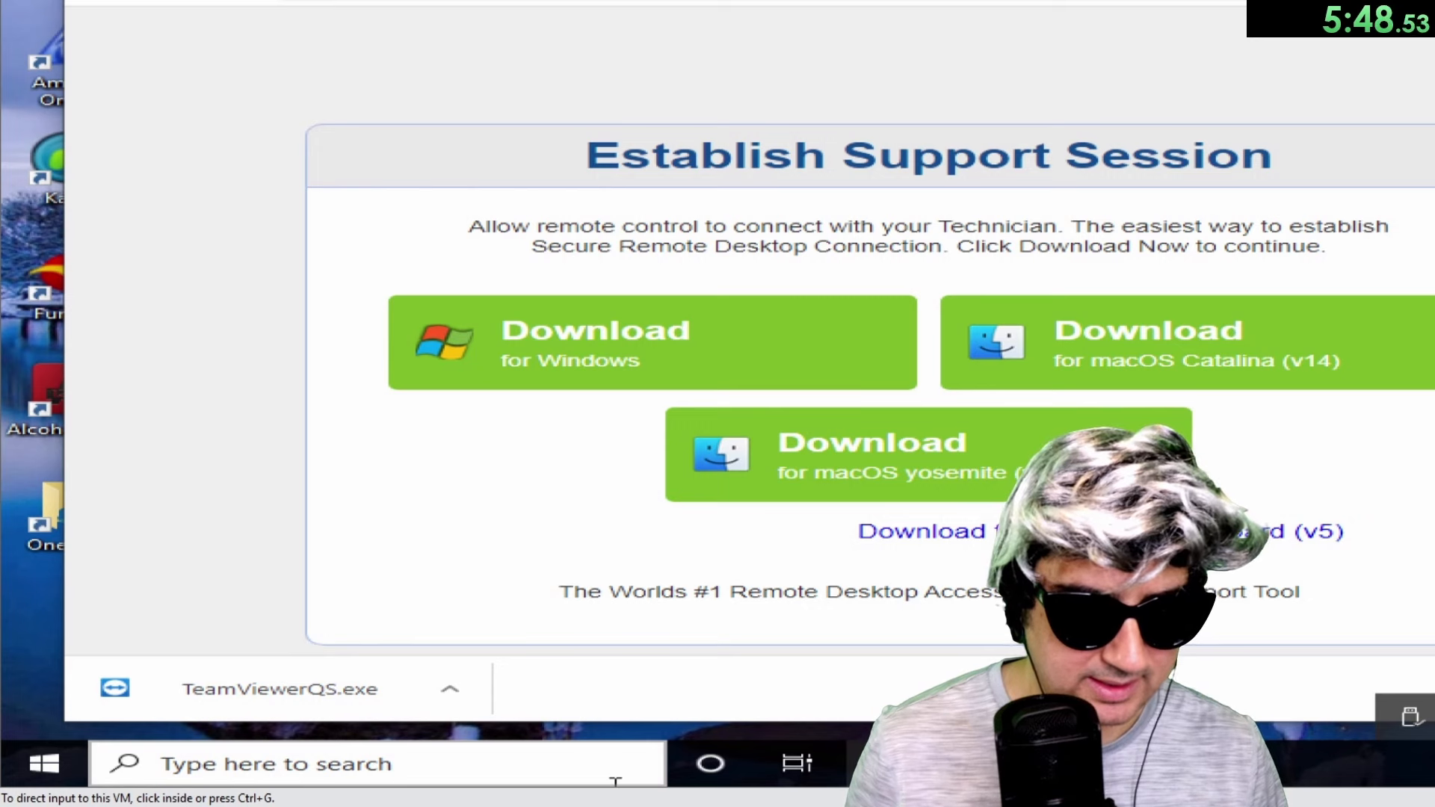
Run TeamViewerQS.exe from the download bar to bring up its License Agreement.
click(279, 688)
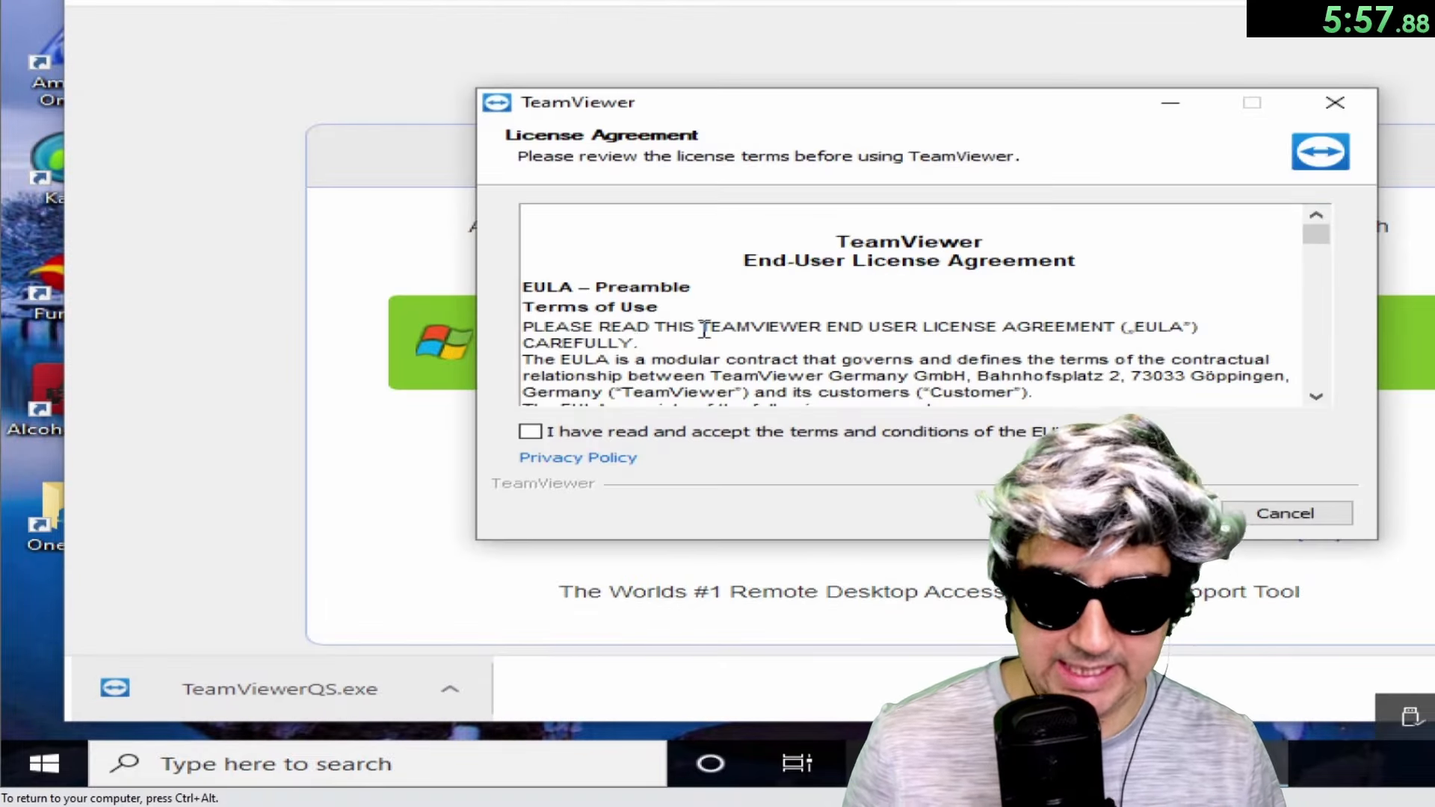
Tick 'I have read and accept the terms' and scroll the EULA text down.
click(530, 432)
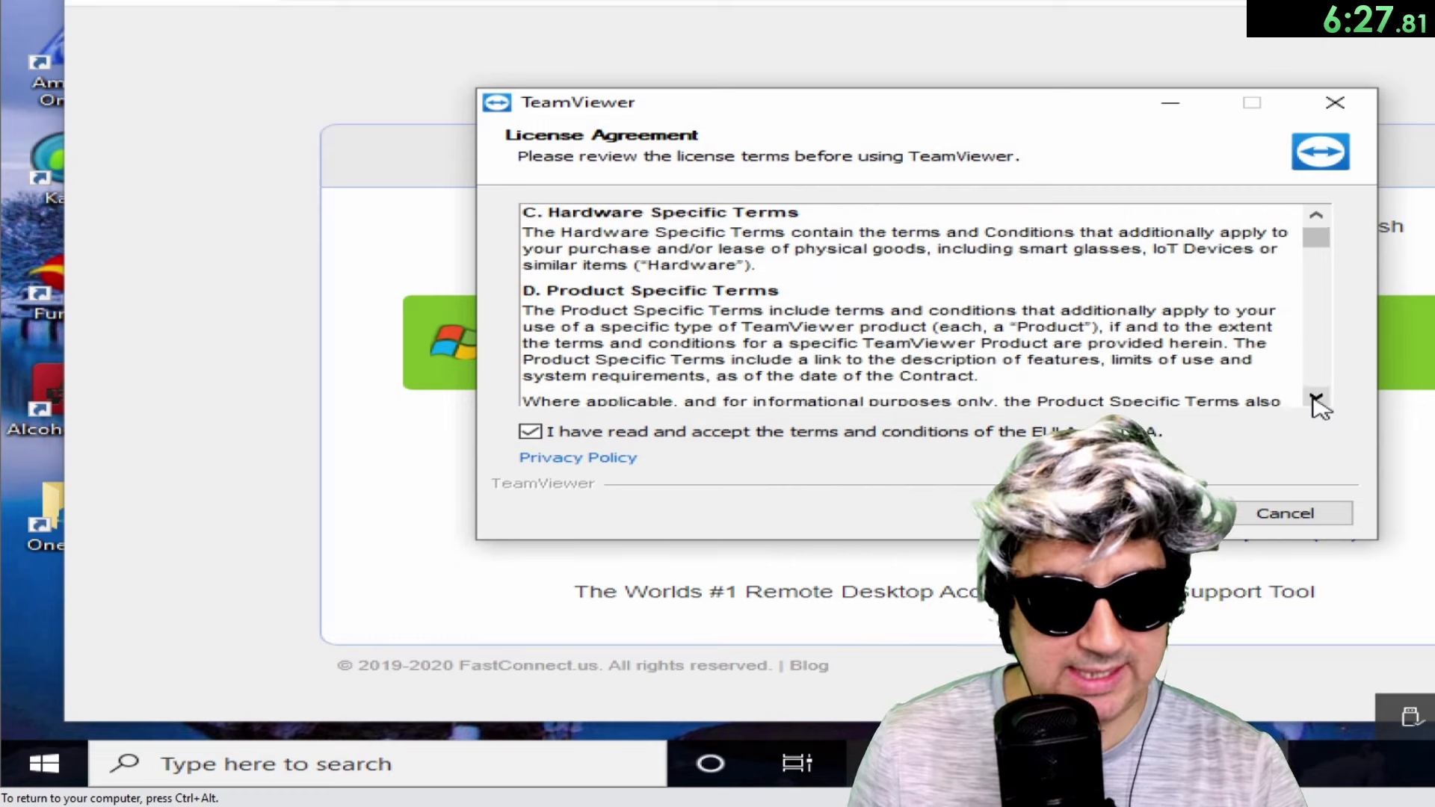
click(1316, 397)
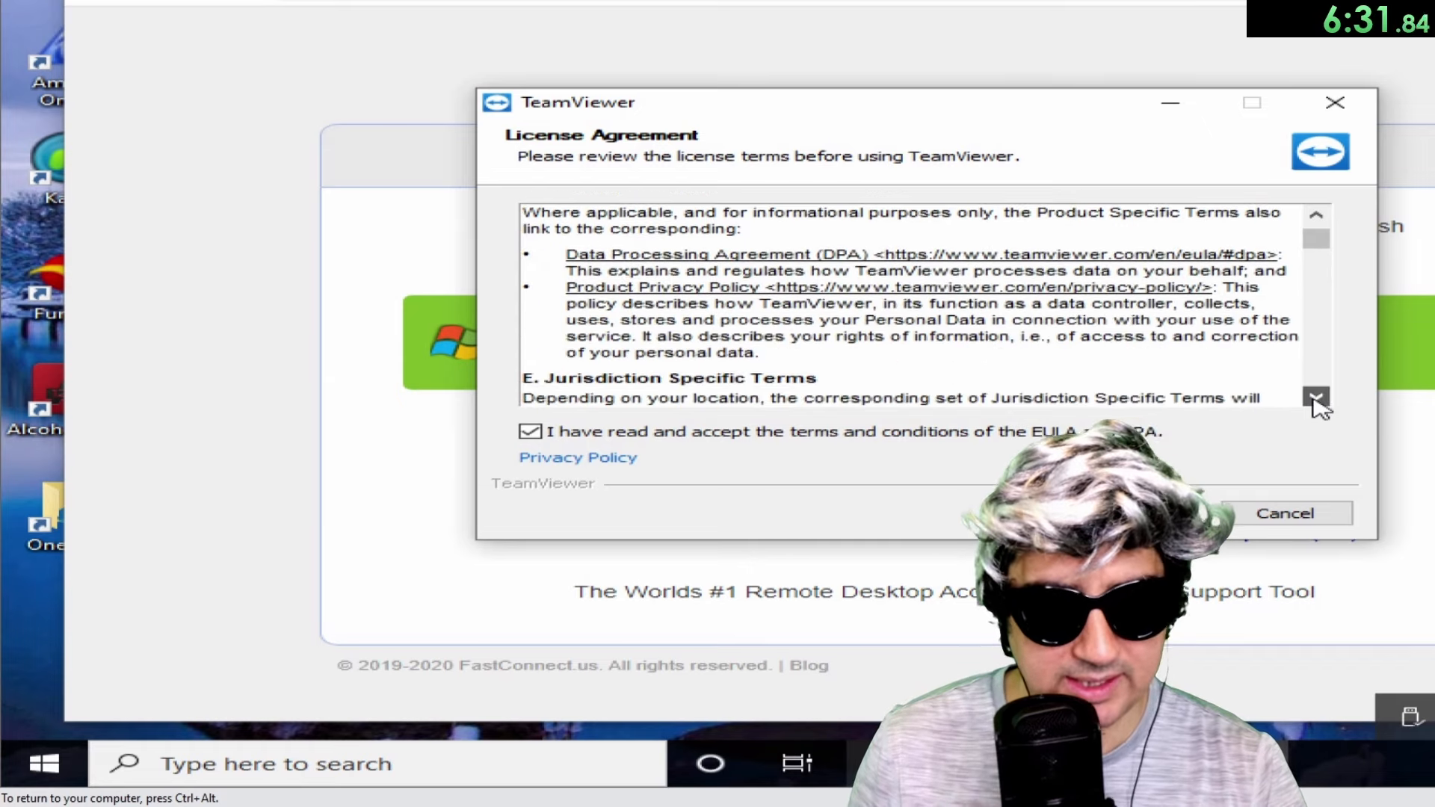
Scroll the EULA through Jurisdiction terms and Formation of Contract to Fees and Prices.
click(1316, 398)
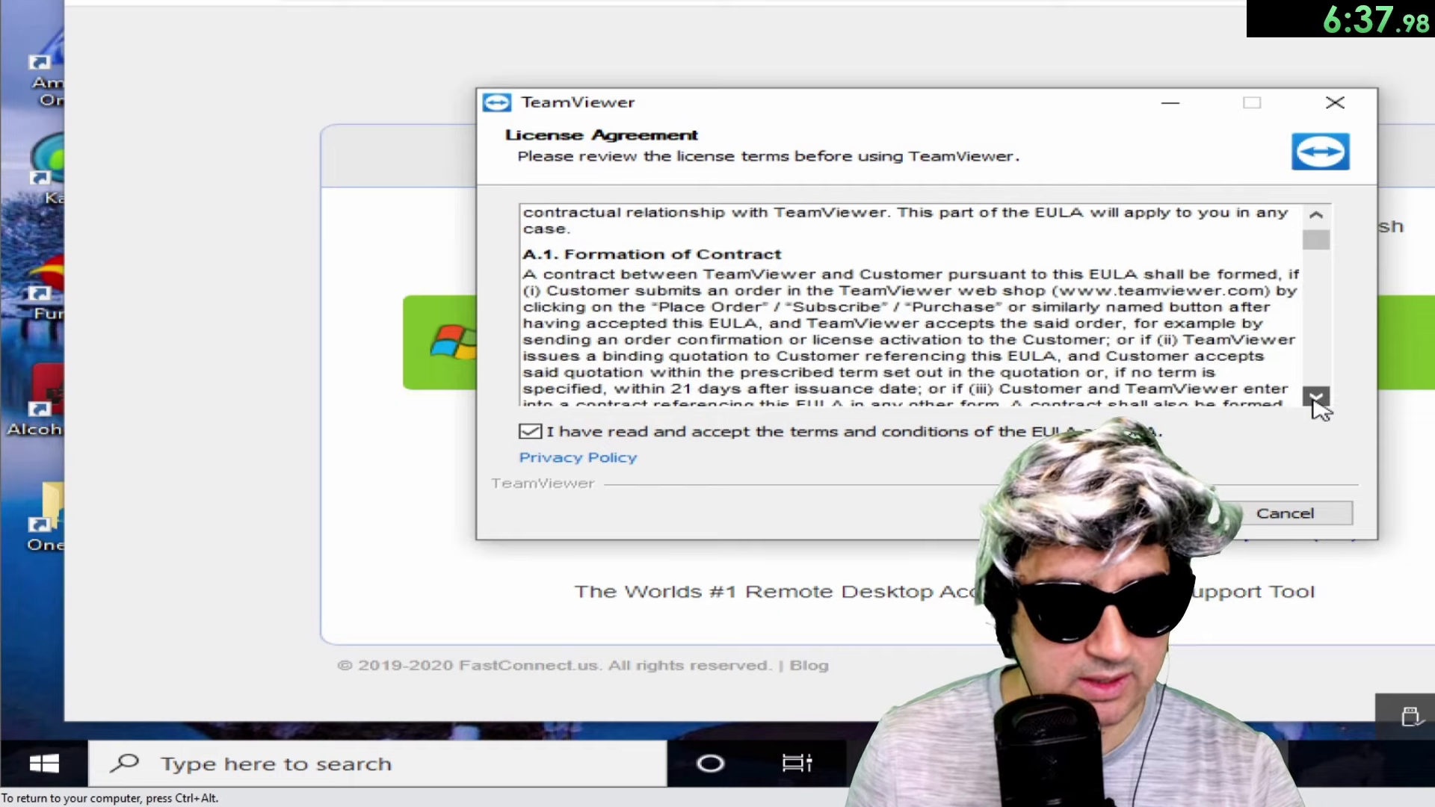
click(1317, 396)
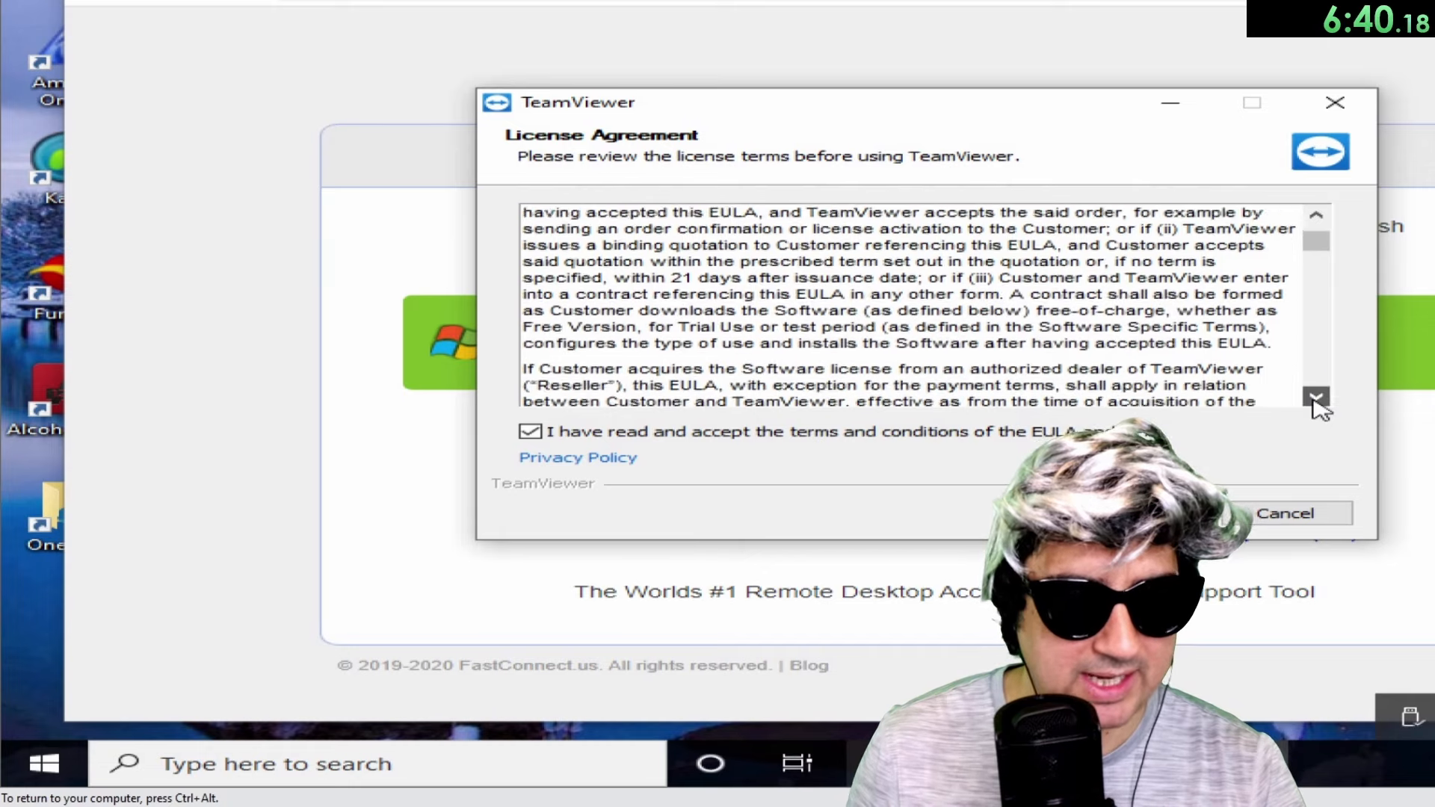
click(1317, 397)
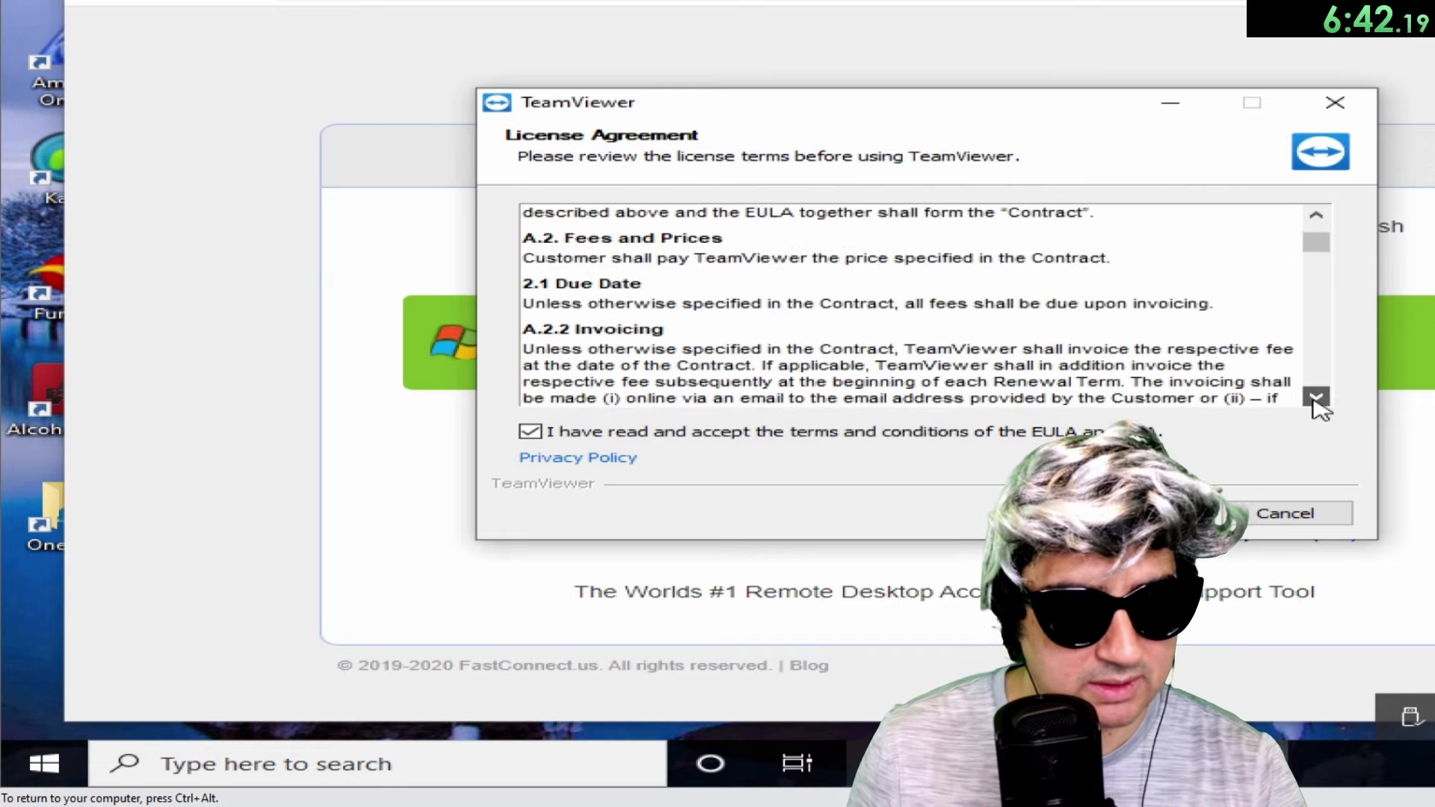
click(1317, 397)
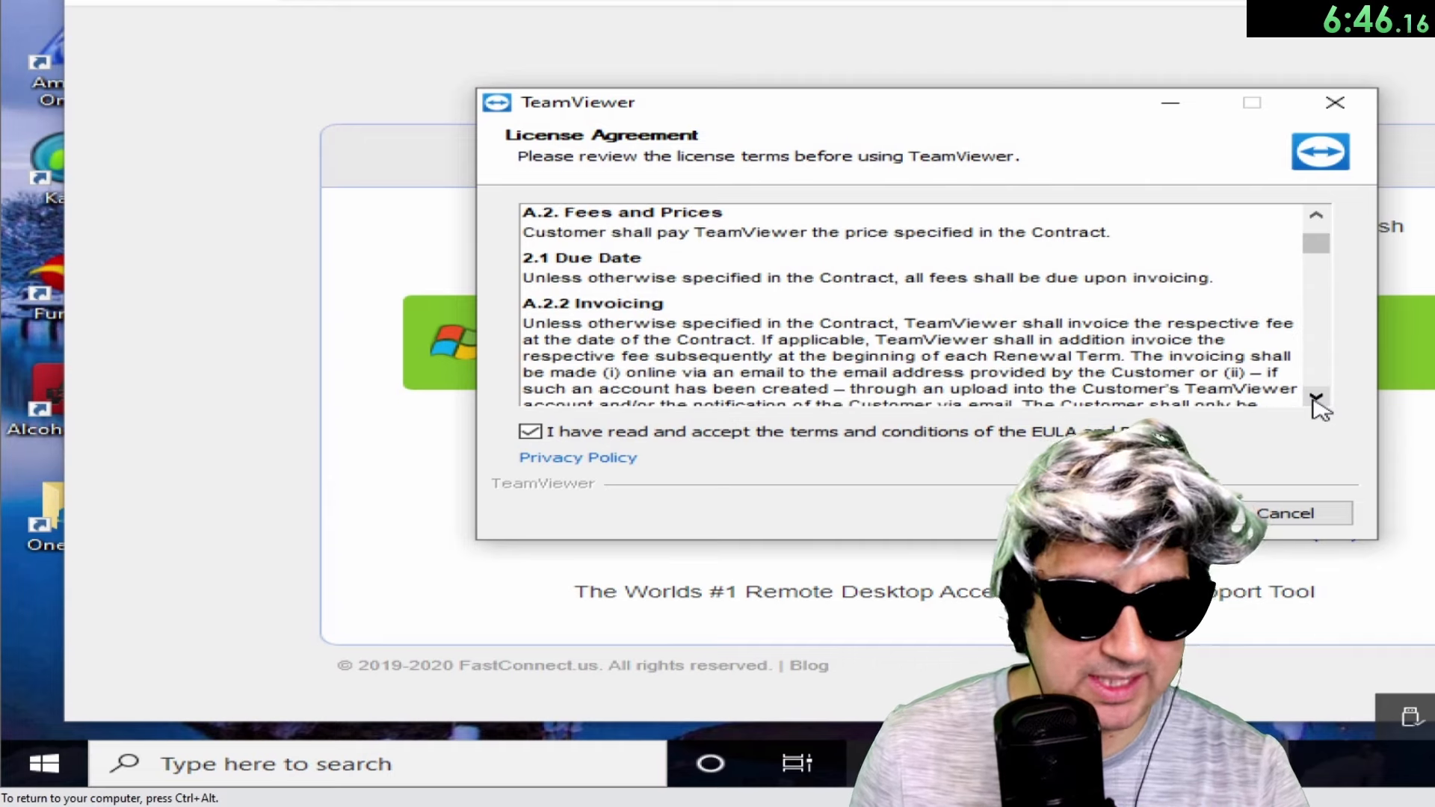
click(1317, 397)
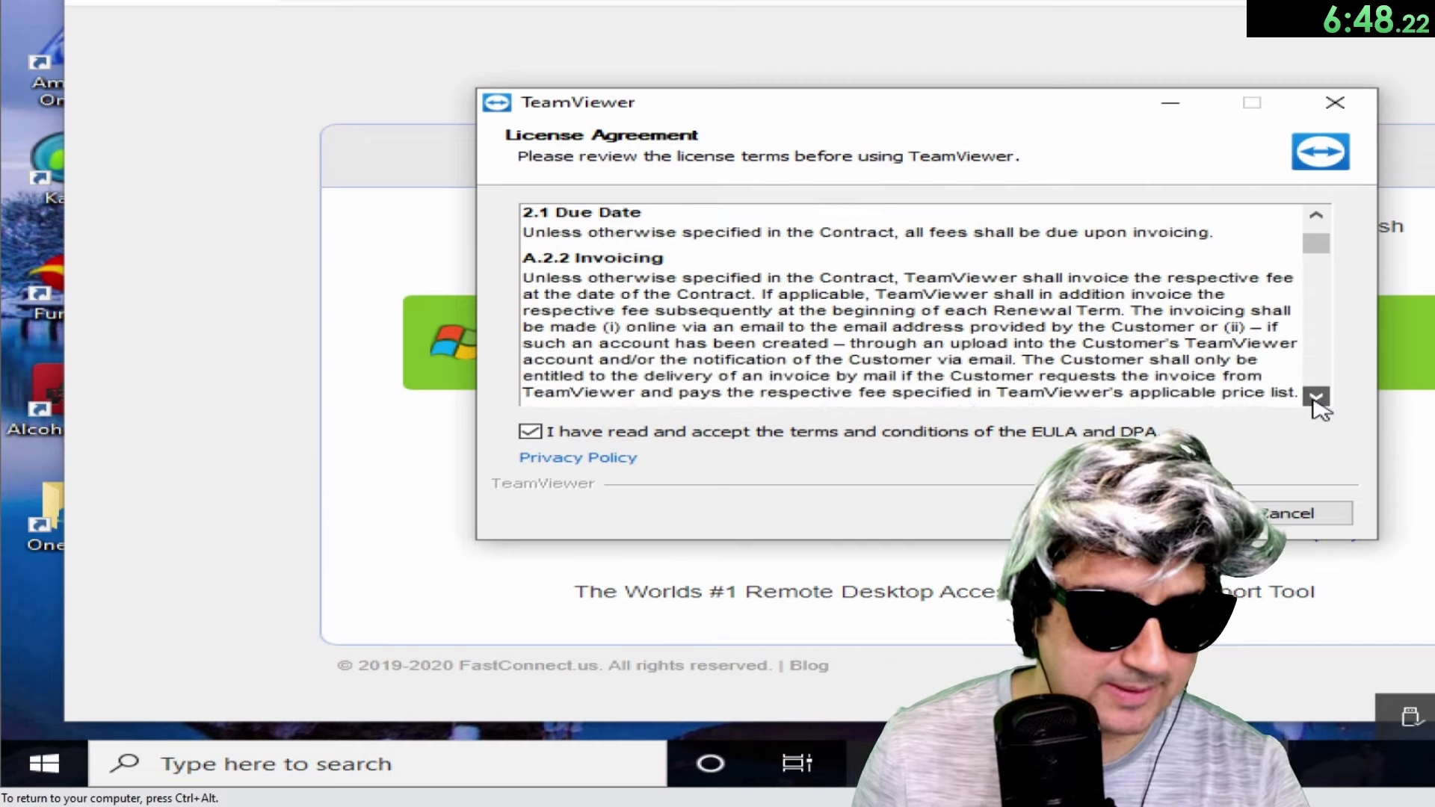
Read on through Invoicing, Payment methods and Price changes to Late payment.
click(1316, 396)
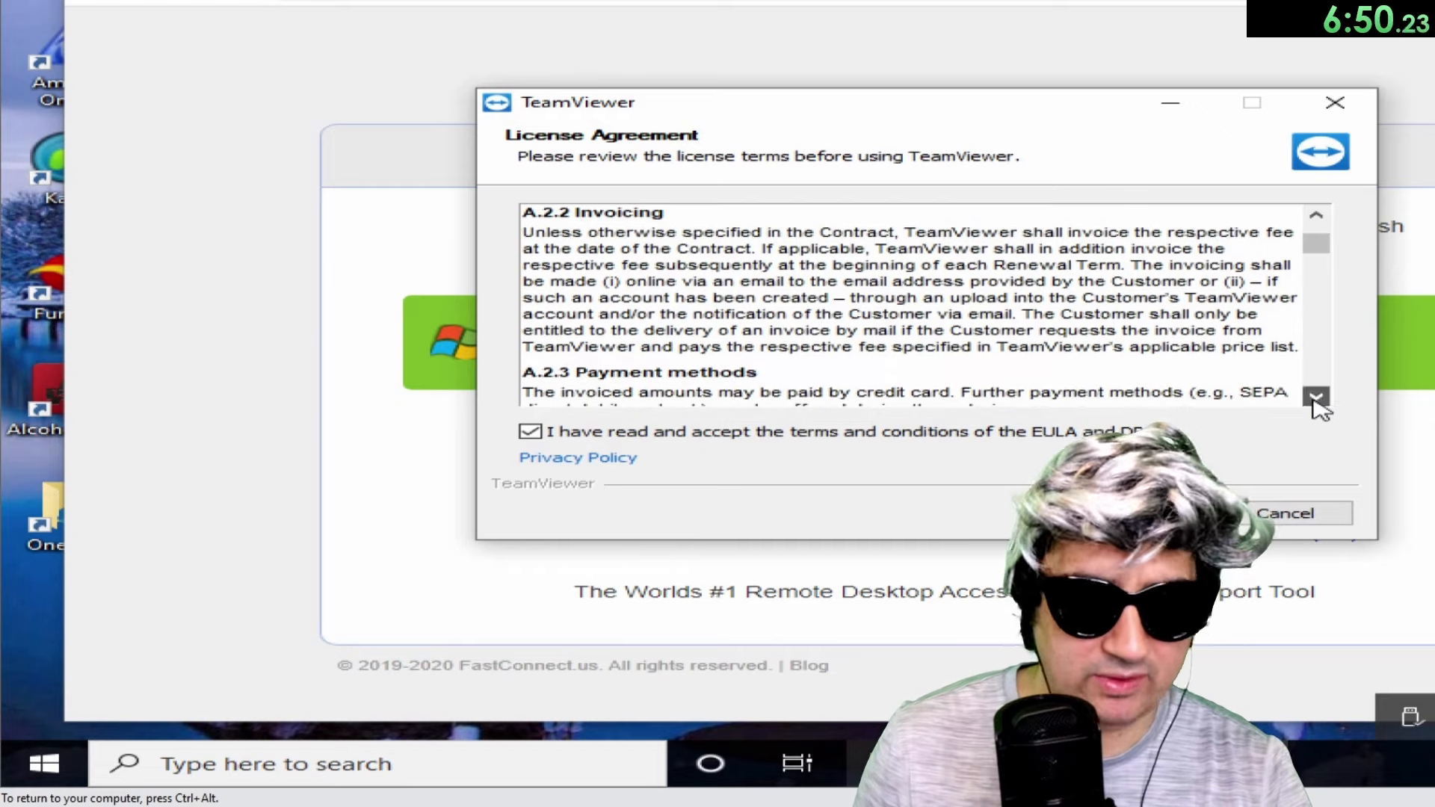
click(1317, 401)
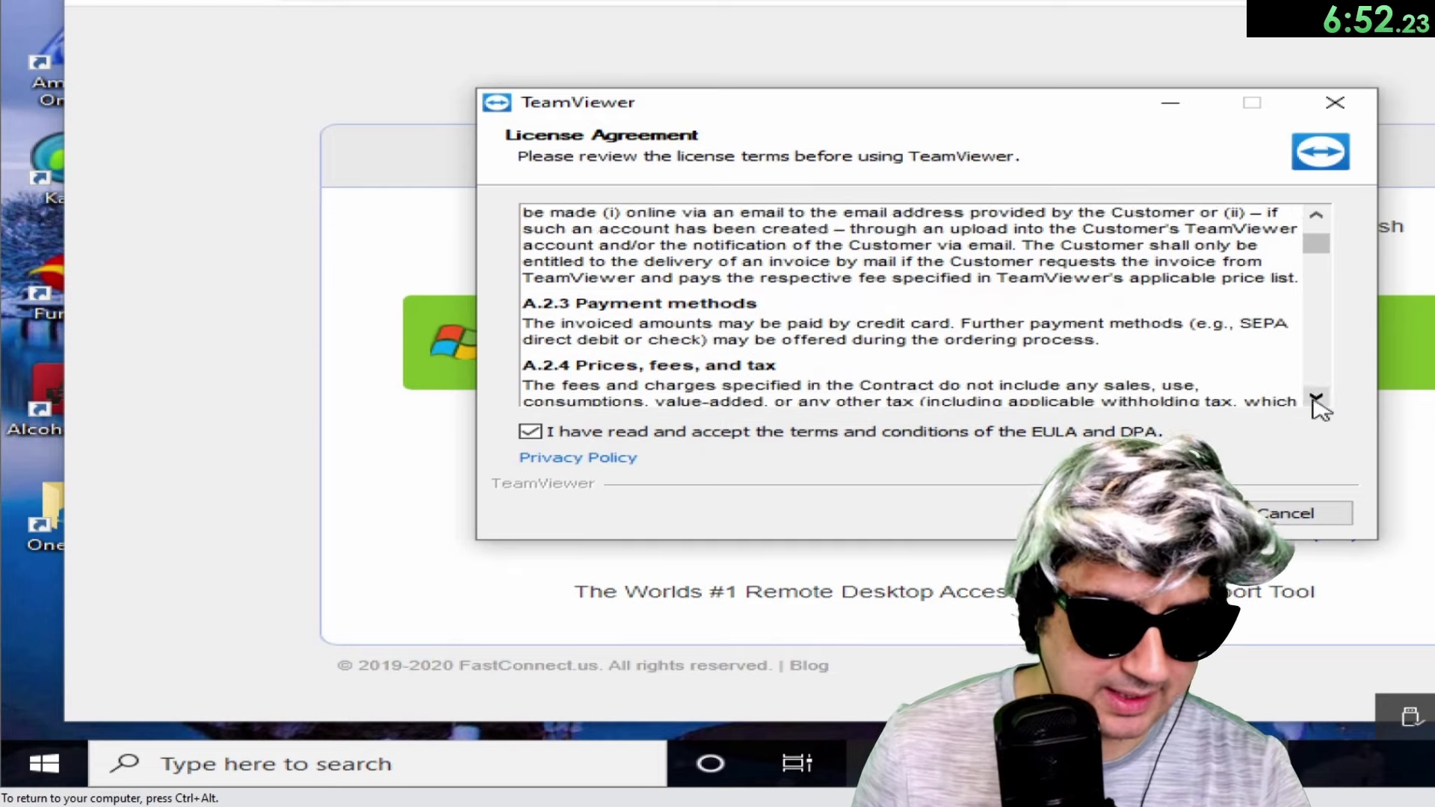
scroll(down, 3)
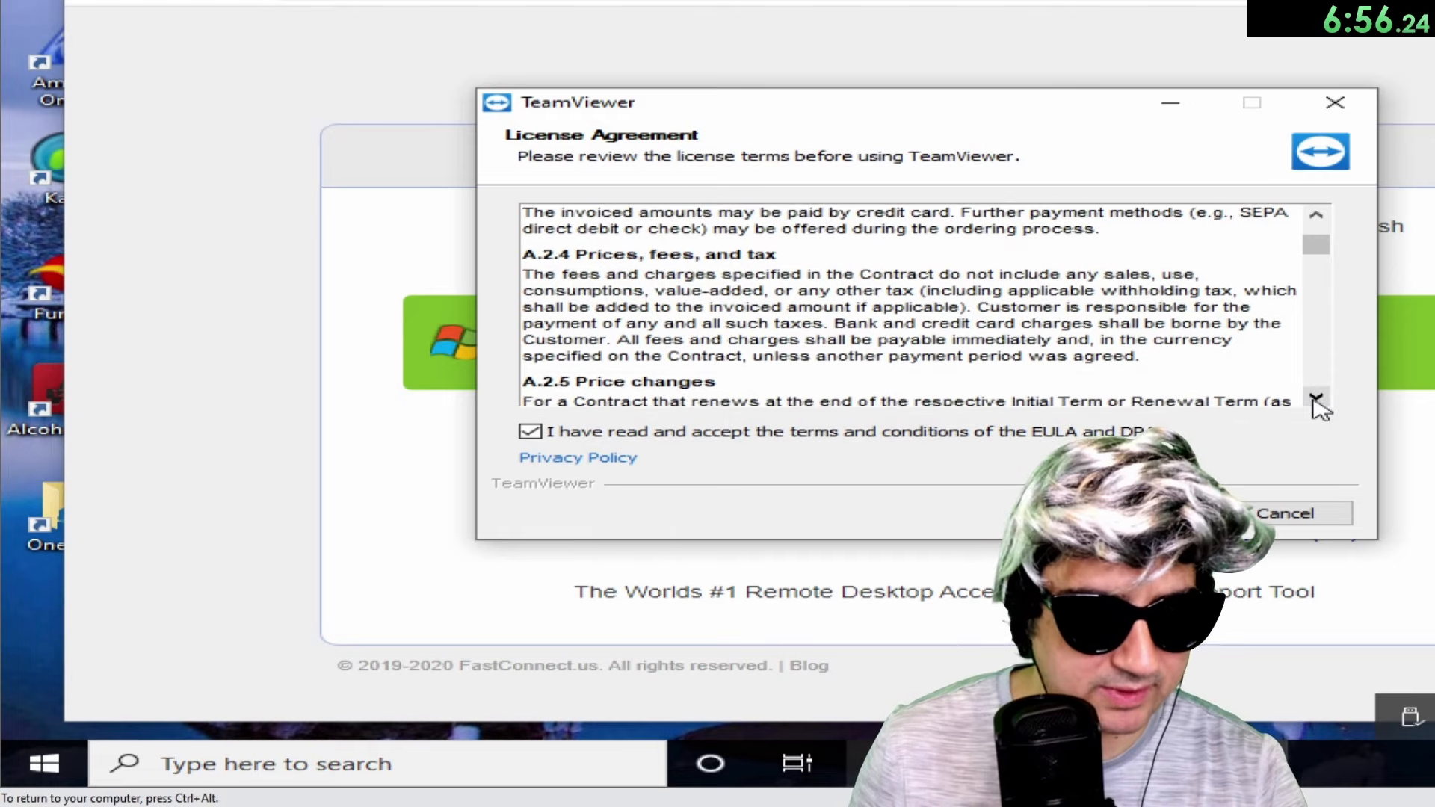
click(1317, 398)
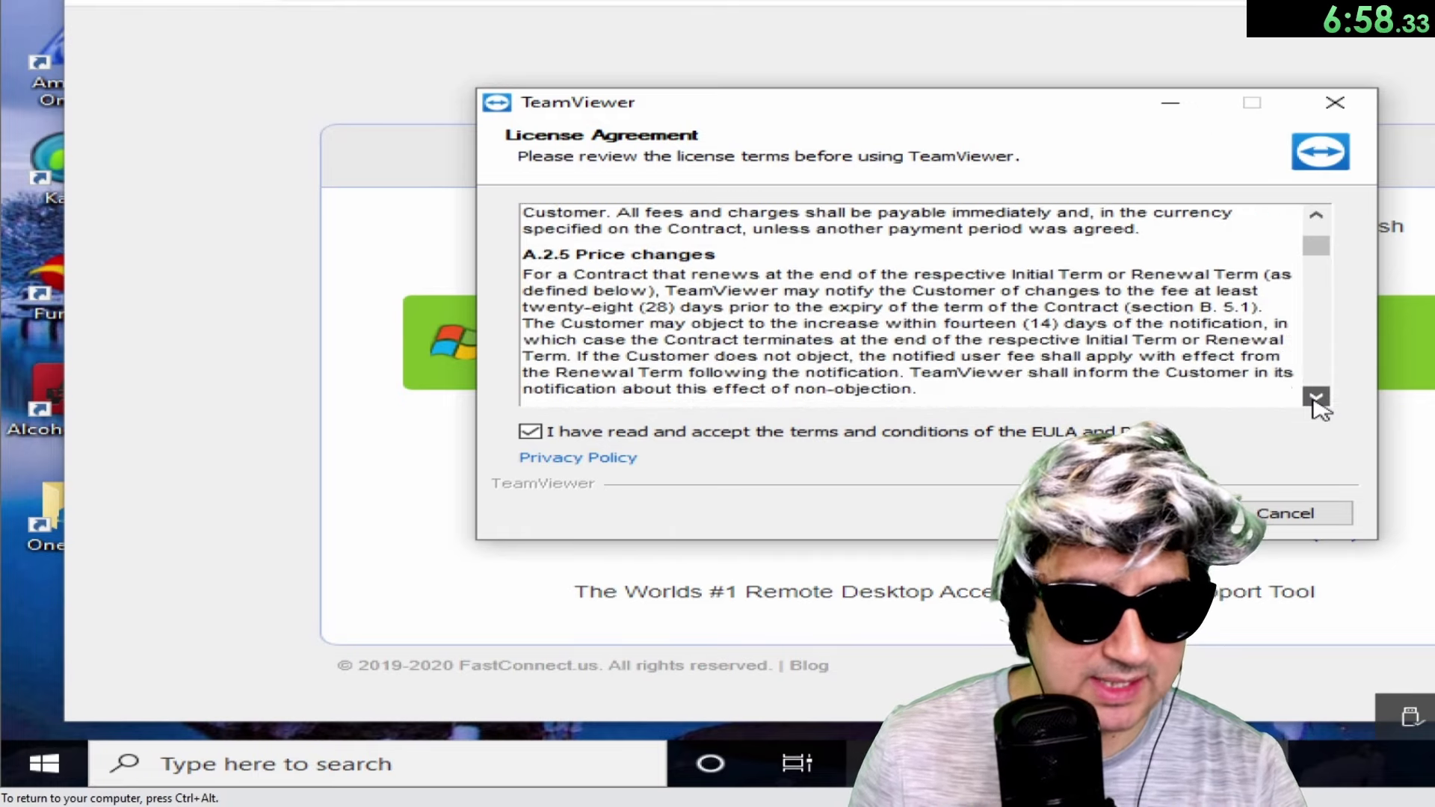
click(1316, 397)
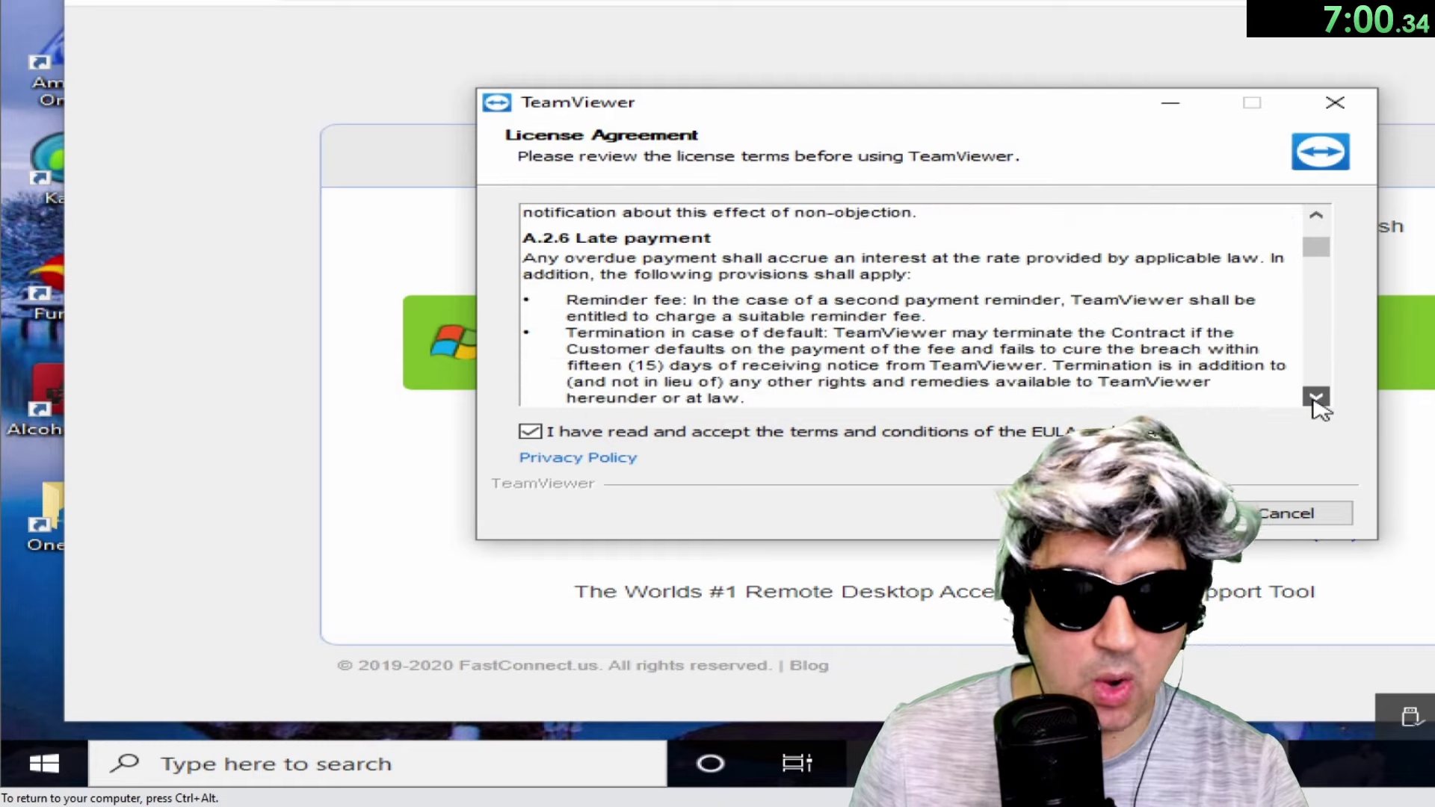
click(1317, 396)
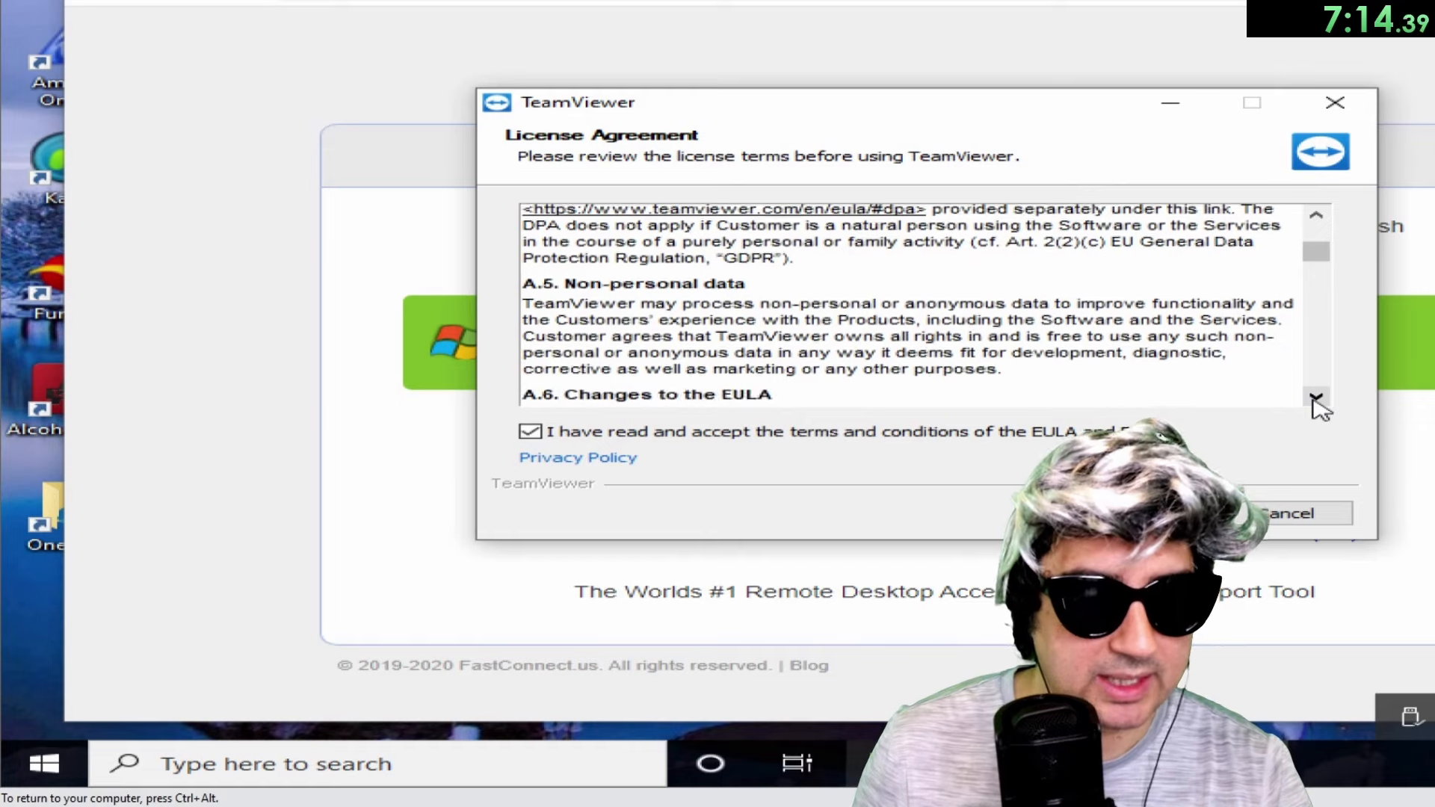
Read past Changes to the EULA and No deviating provisions into Warranties.
click(1318, 401)
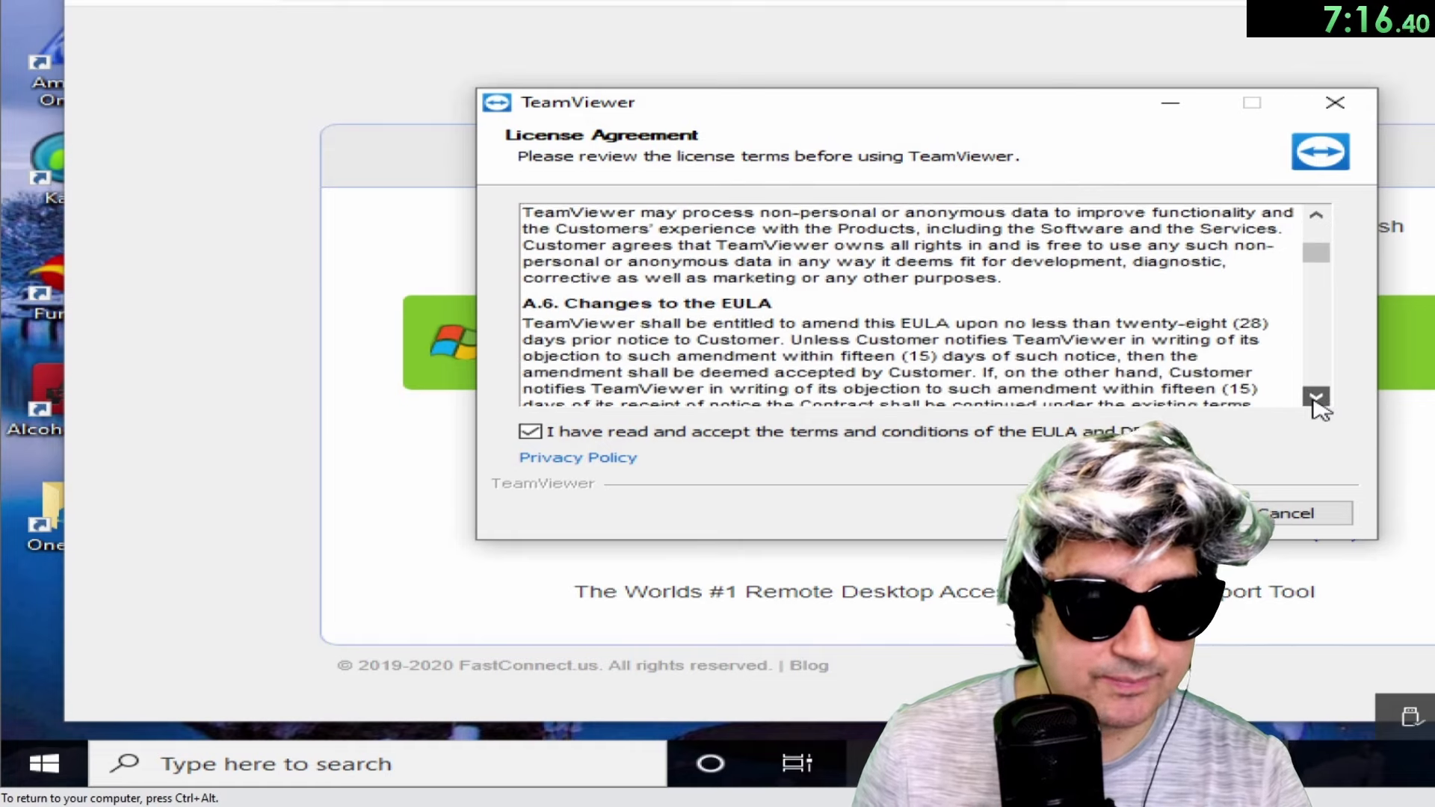
click(1316, 397)
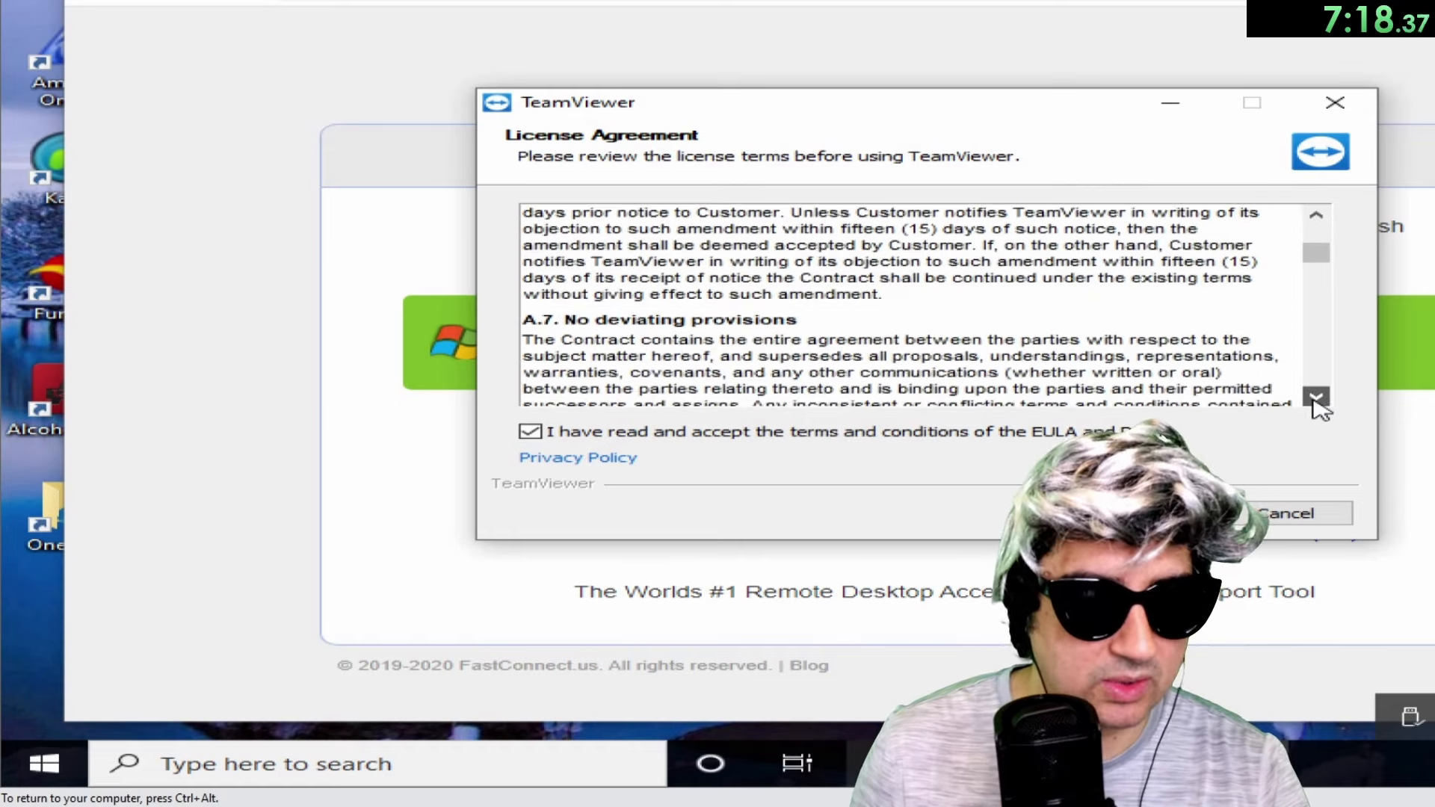
click(1317, 399)
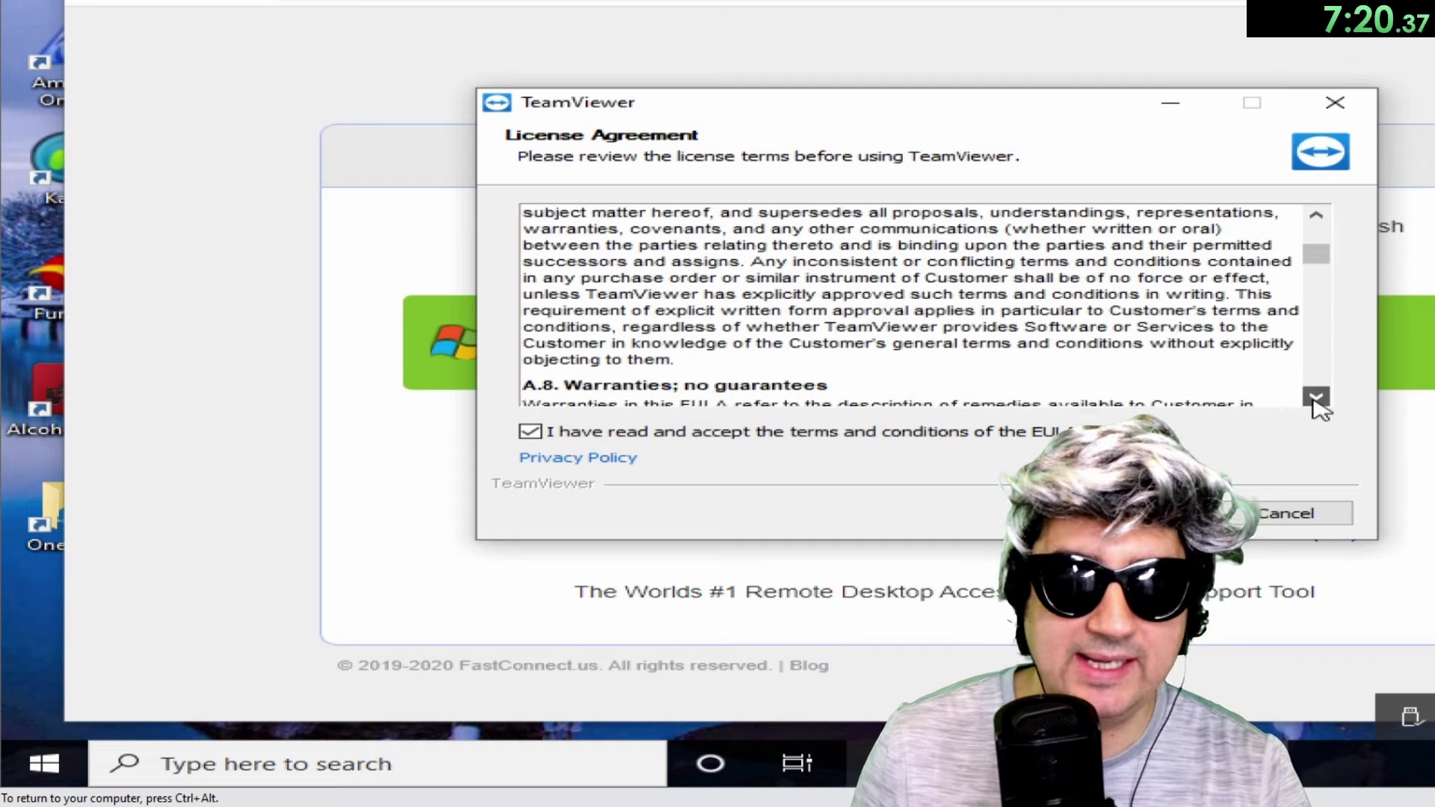
click(1318, 397)
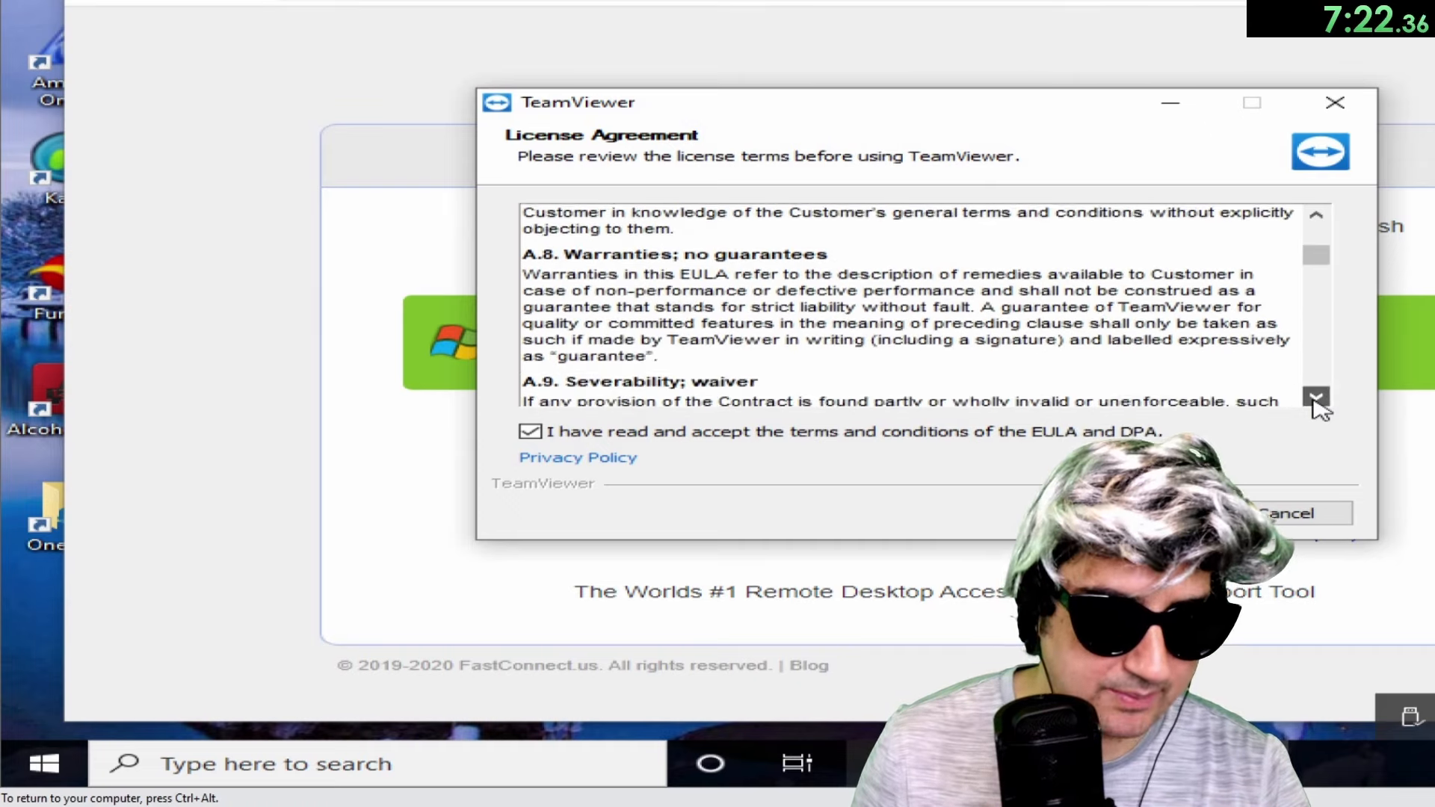
click(1316, 397)
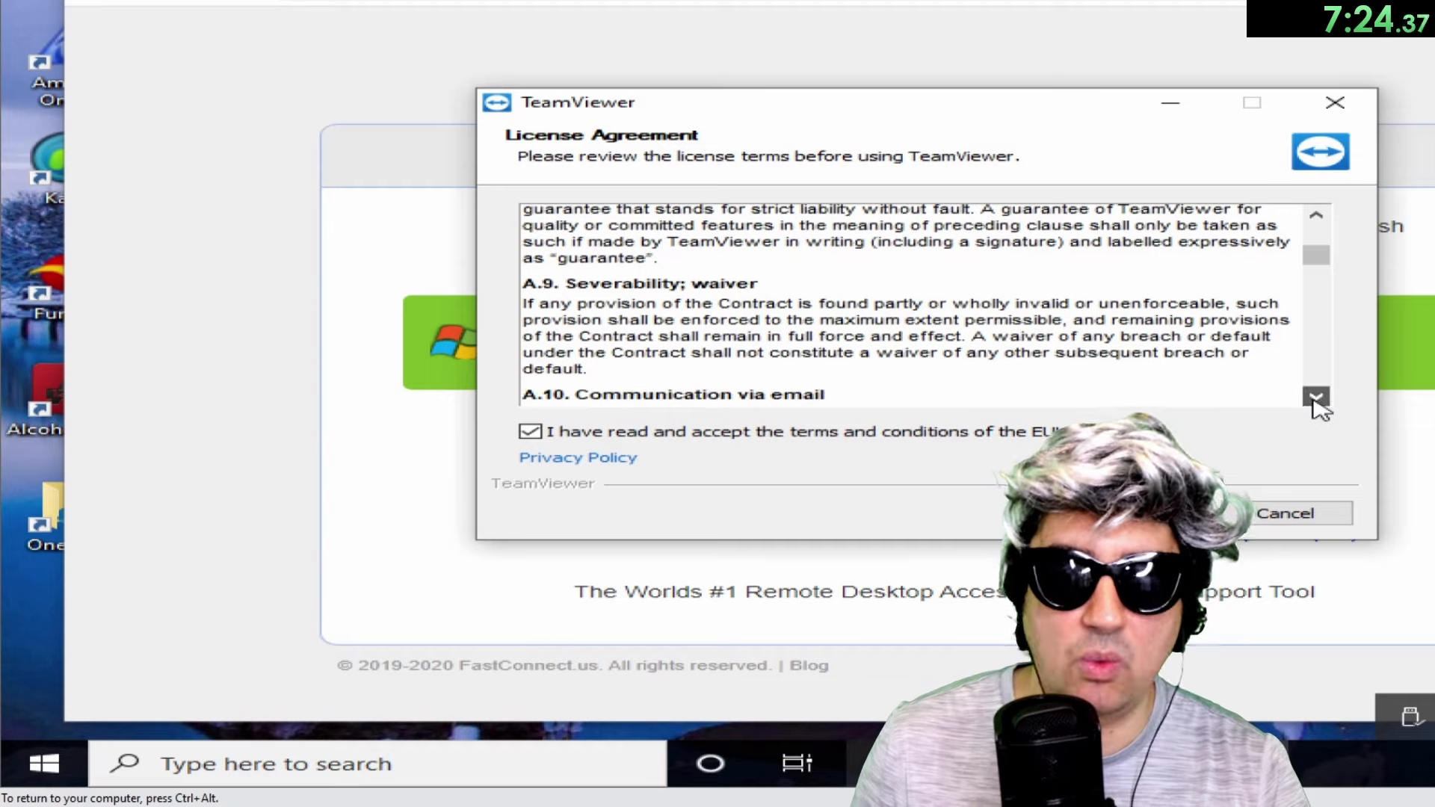
click(1316, 400)
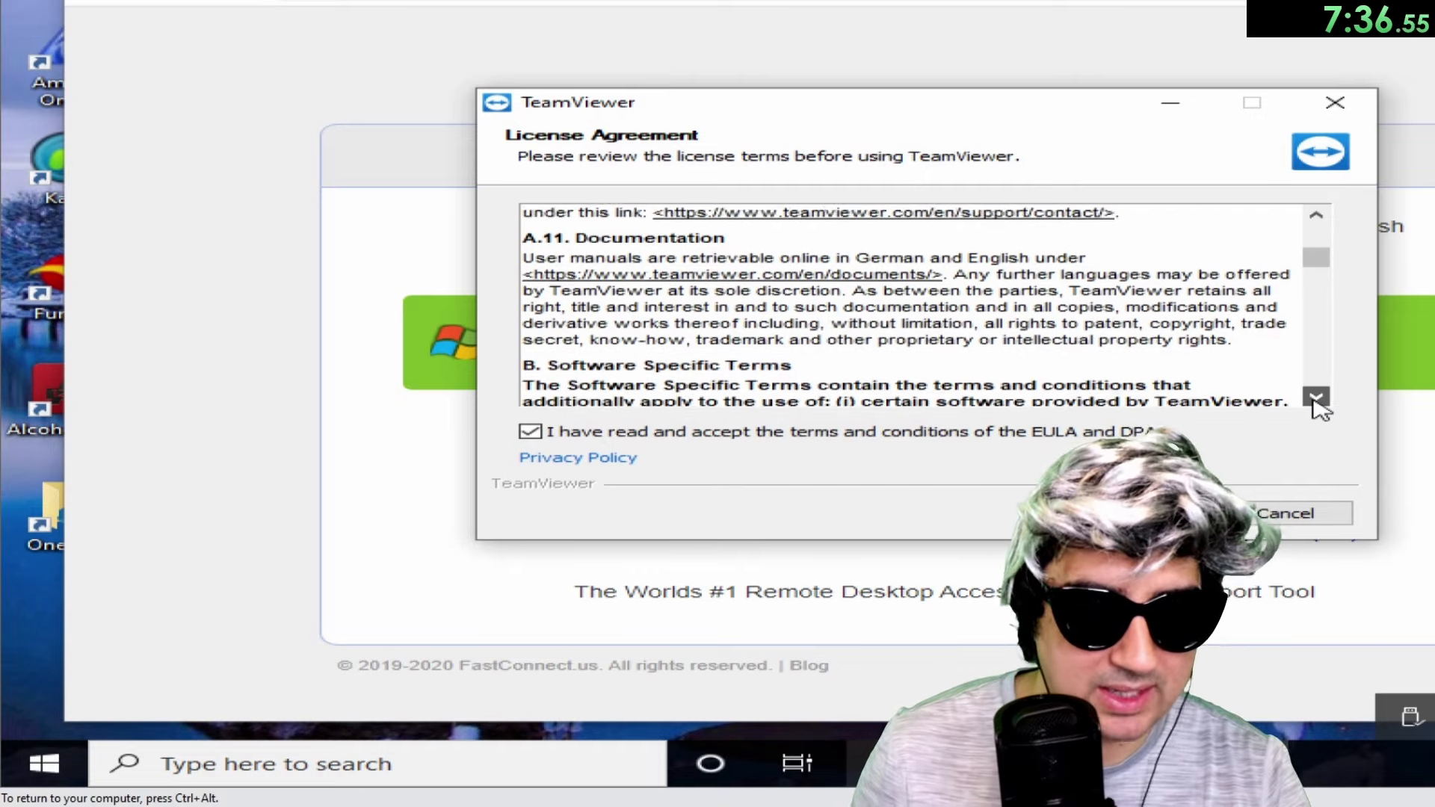
Read on through documentation, subscription and authorized-user terms to B.1.5 Prohibited use.
click(1317, 398)
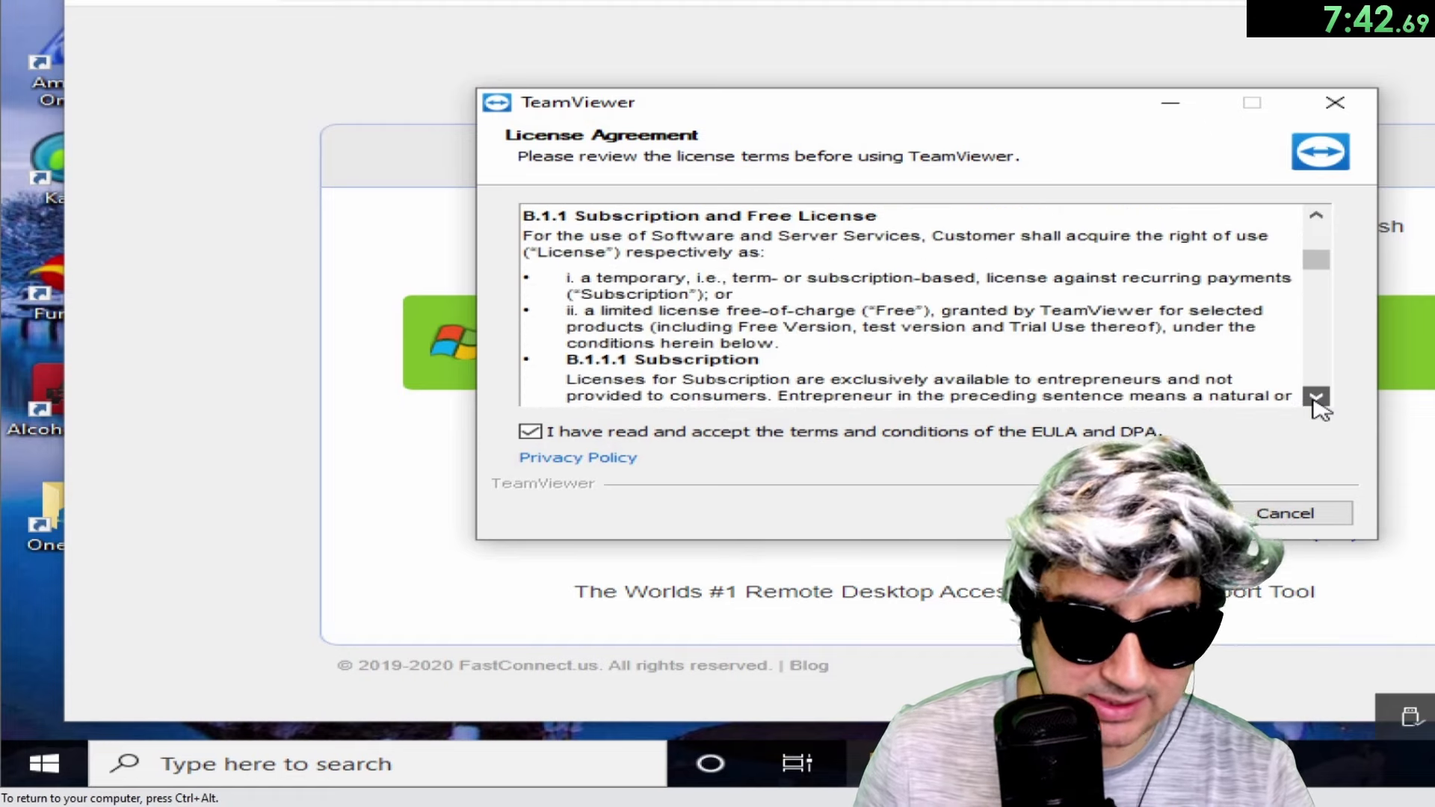
click(1317, 397)
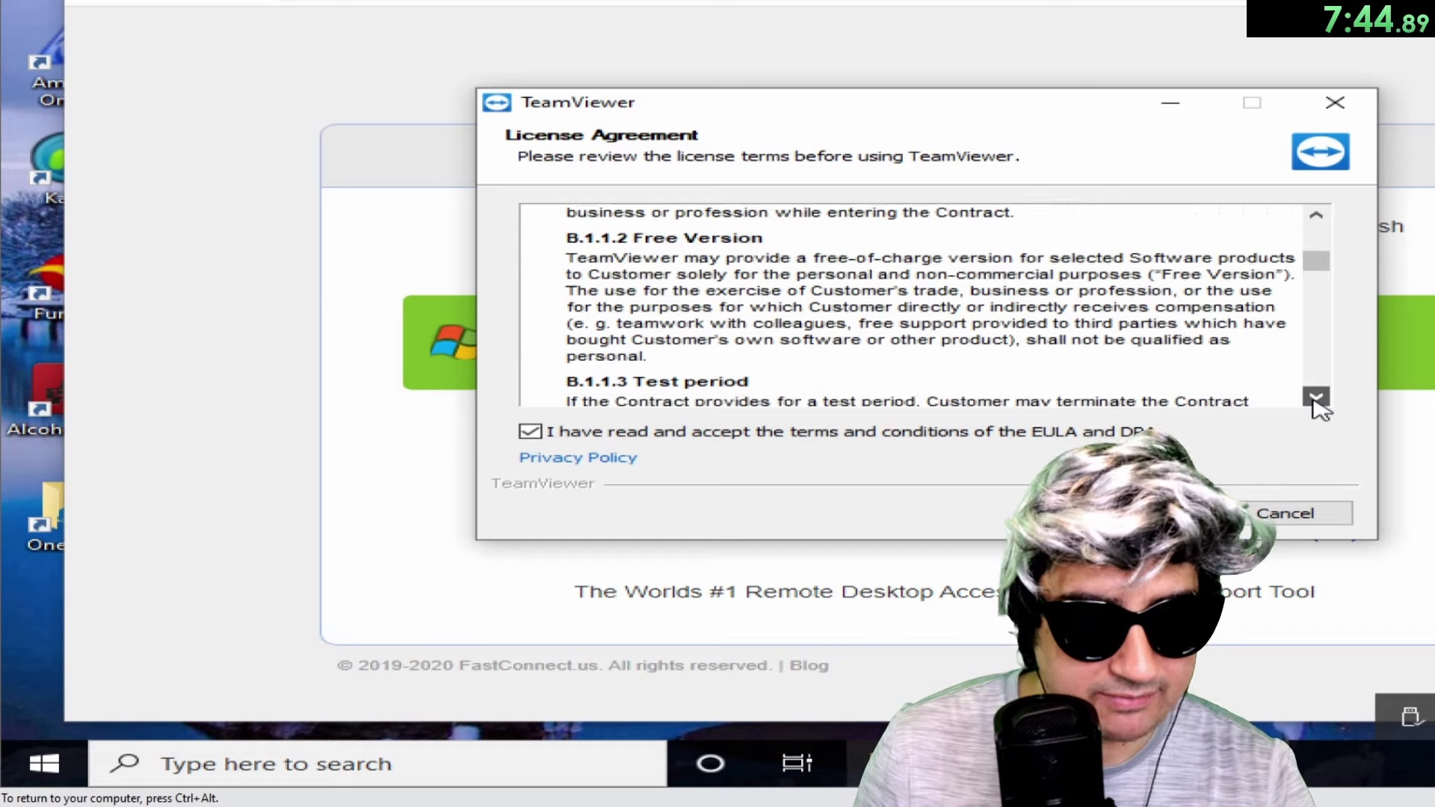
click(1316, 398)
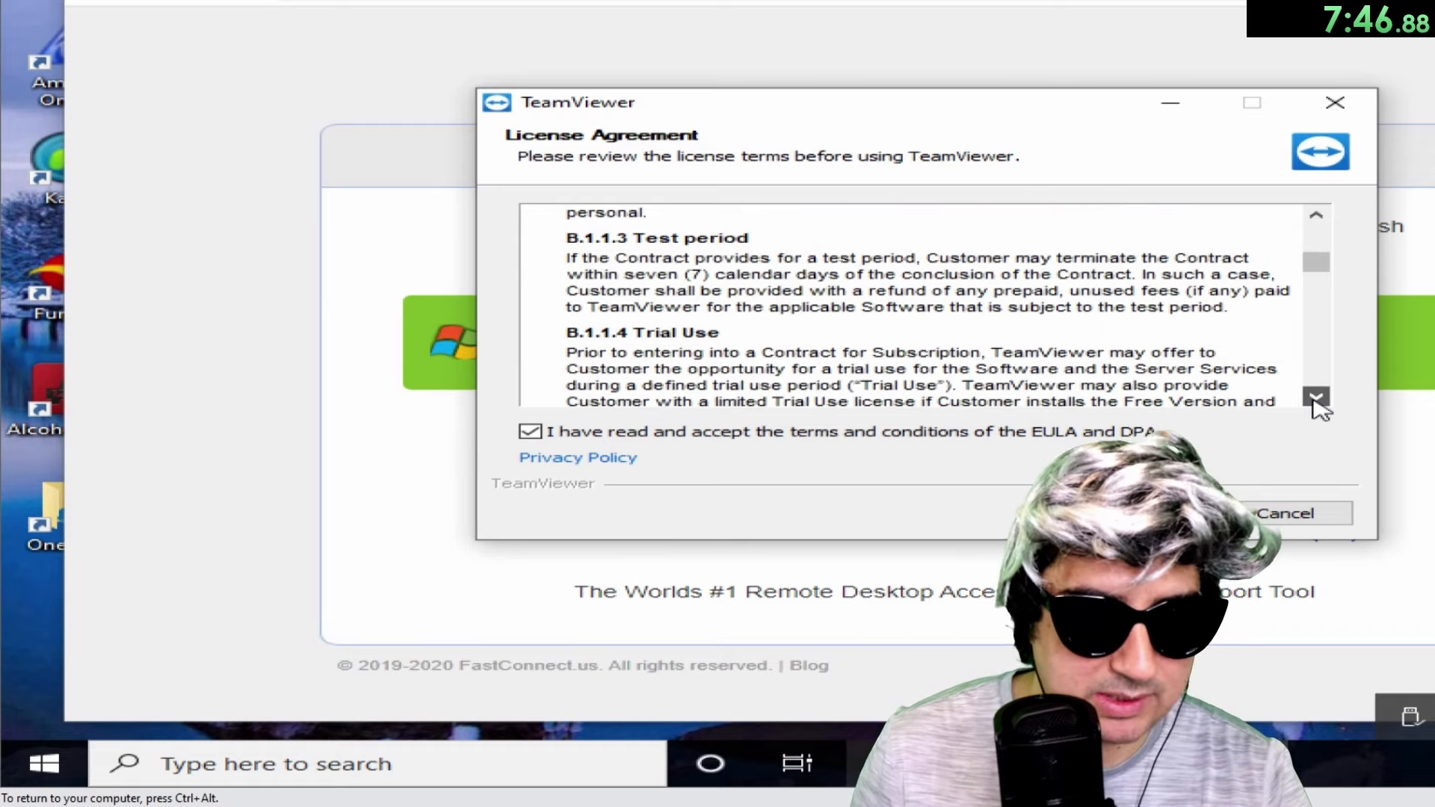
click(1317, 399)
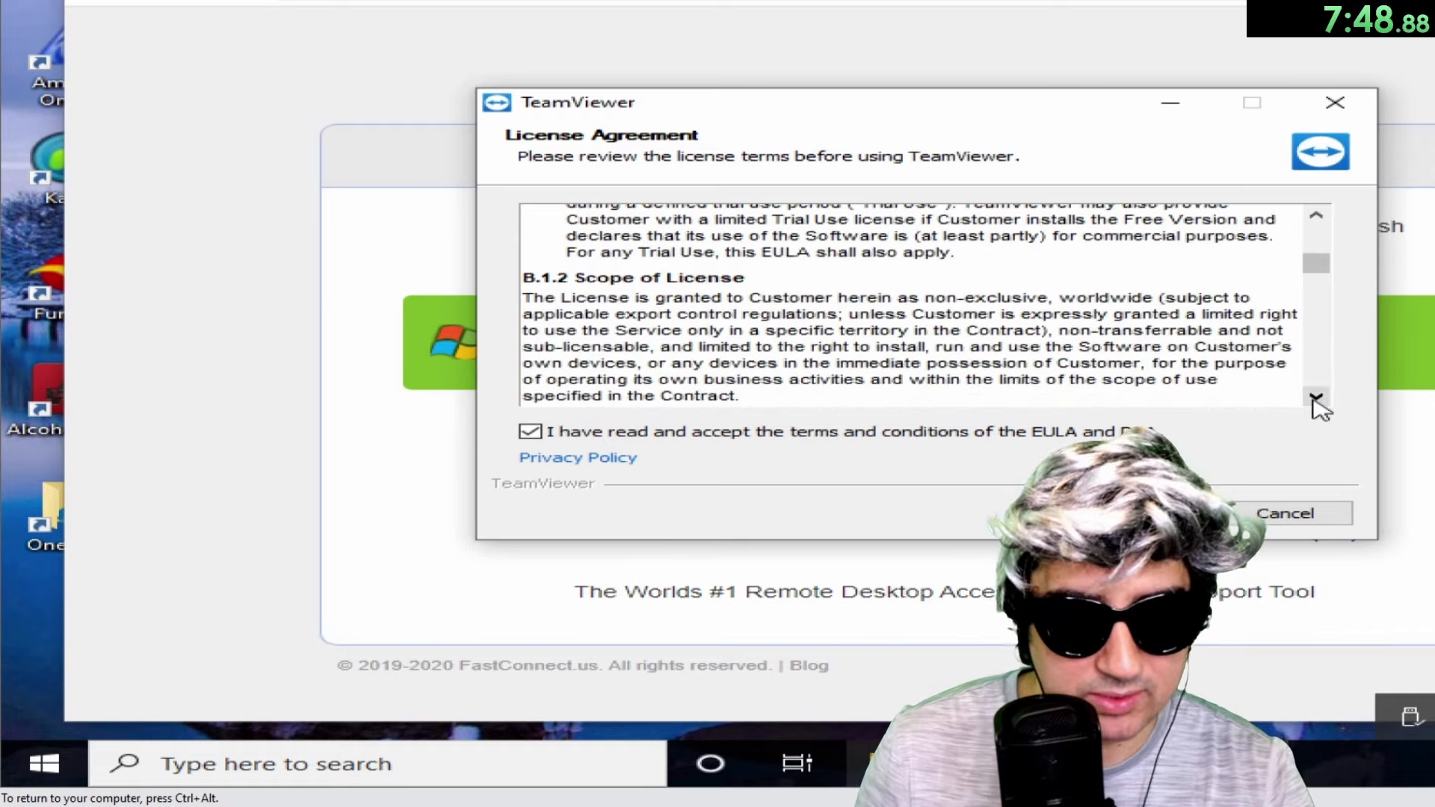
click(1316, 397)
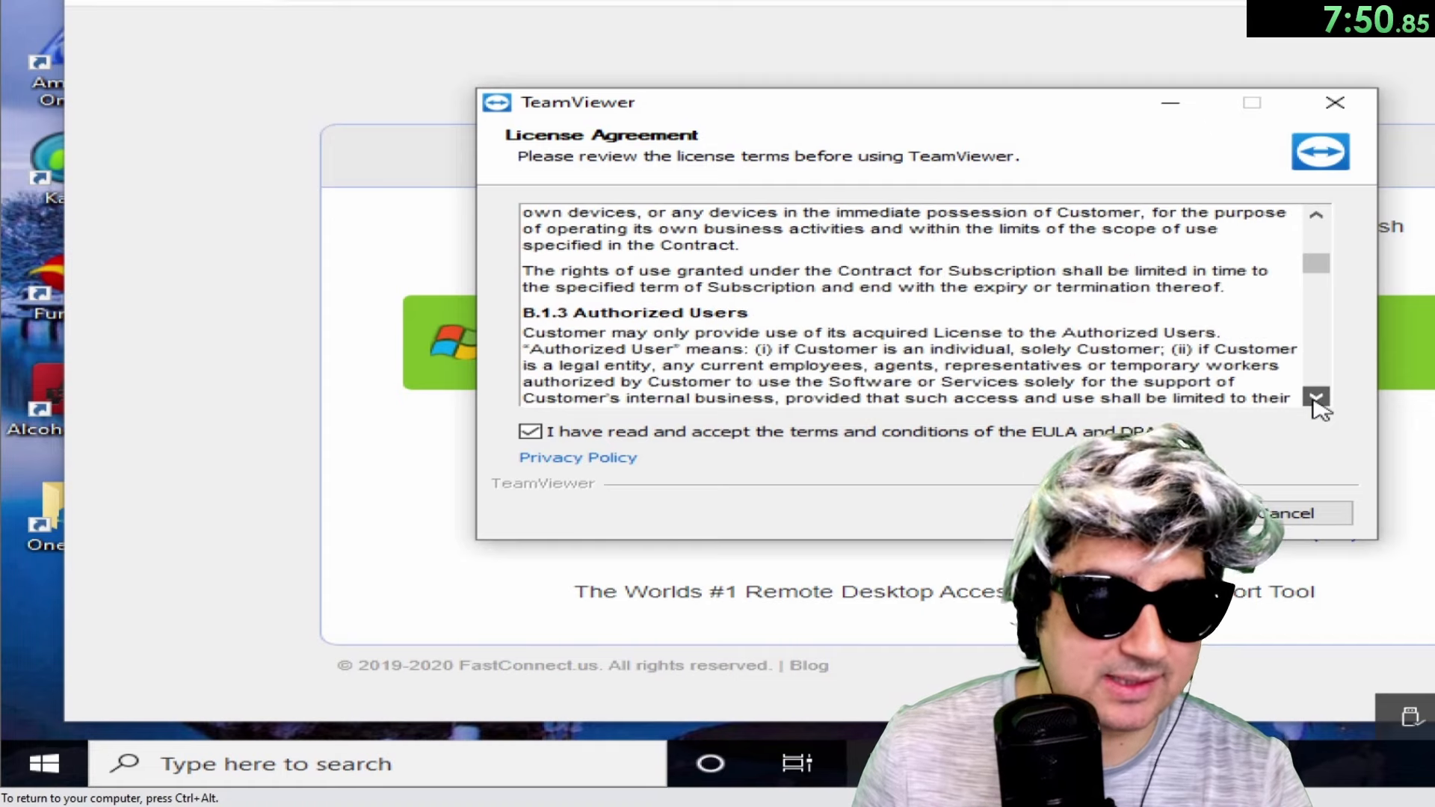
click(1317, 398)
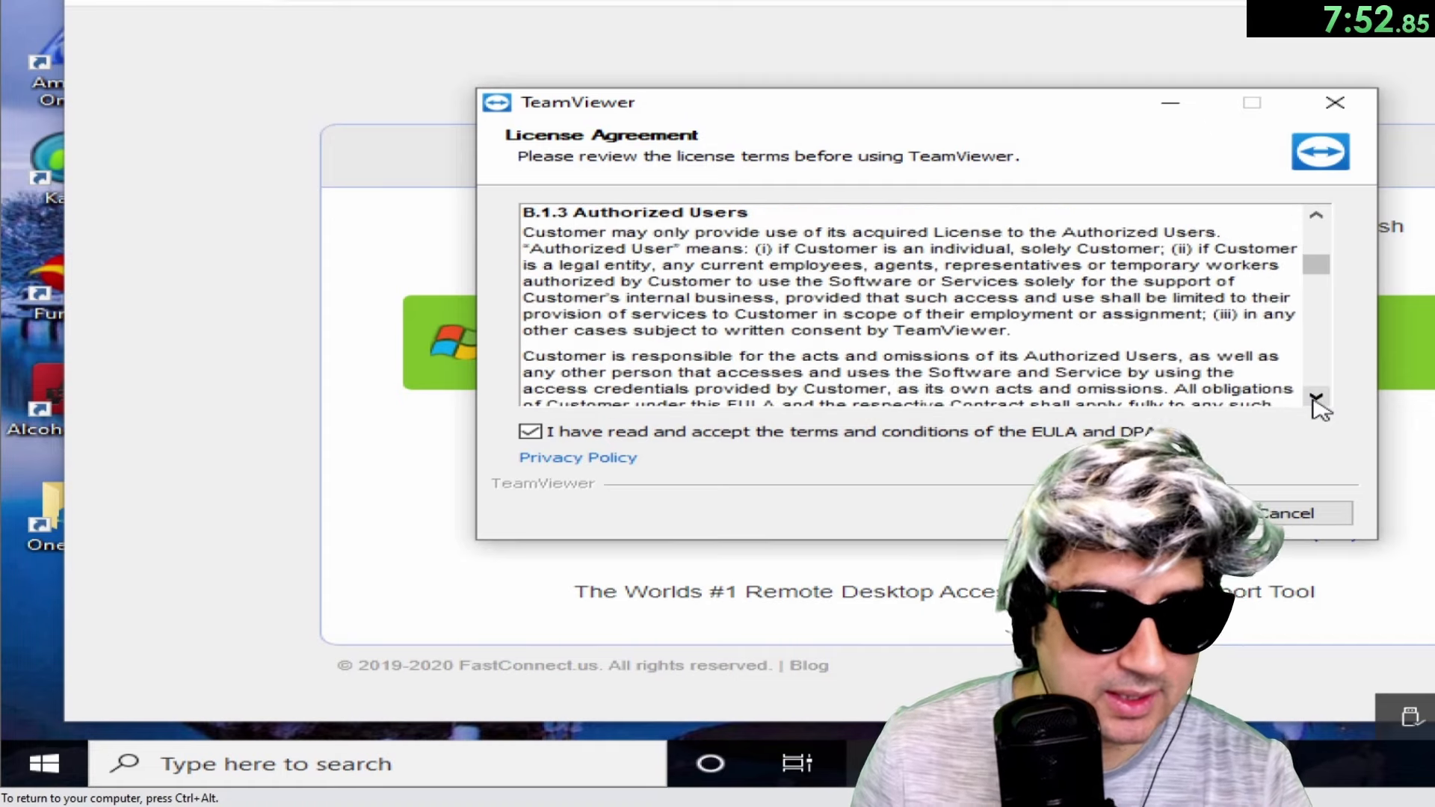
click(1316, 396)
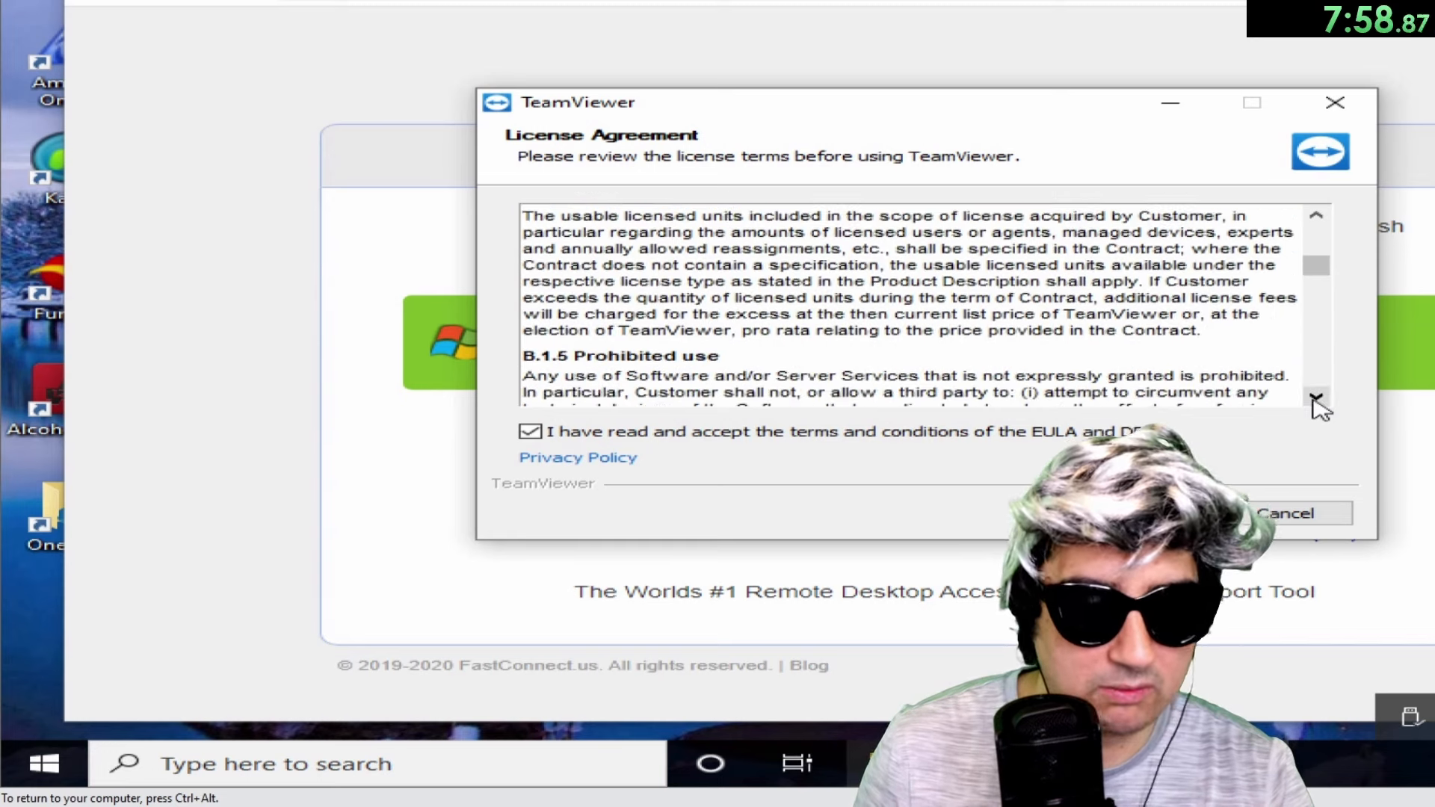
Scroll past the prohibited-use list and source code terms to B.1.8 Usage analyses.
click(1317, 399)
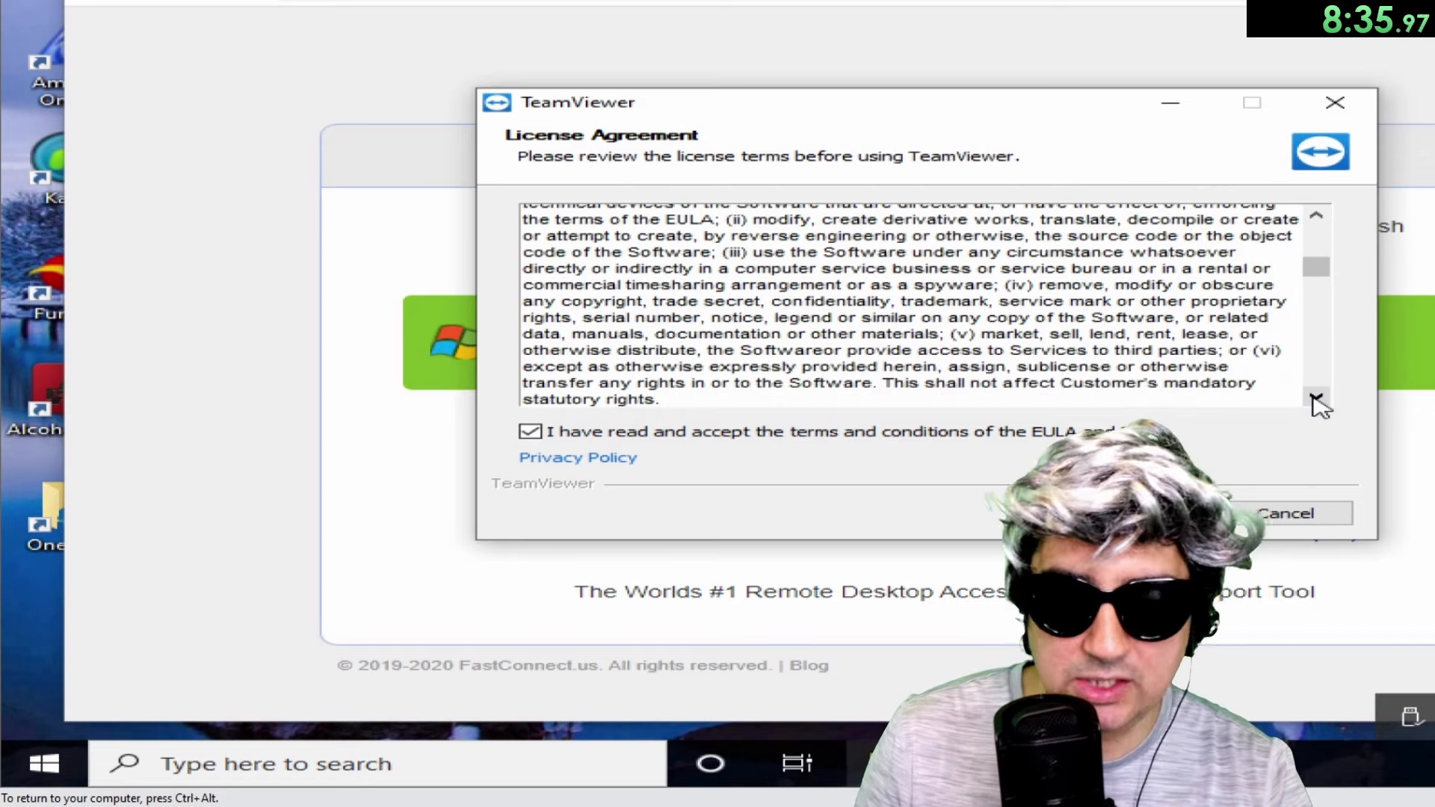
scroll(down, 3)
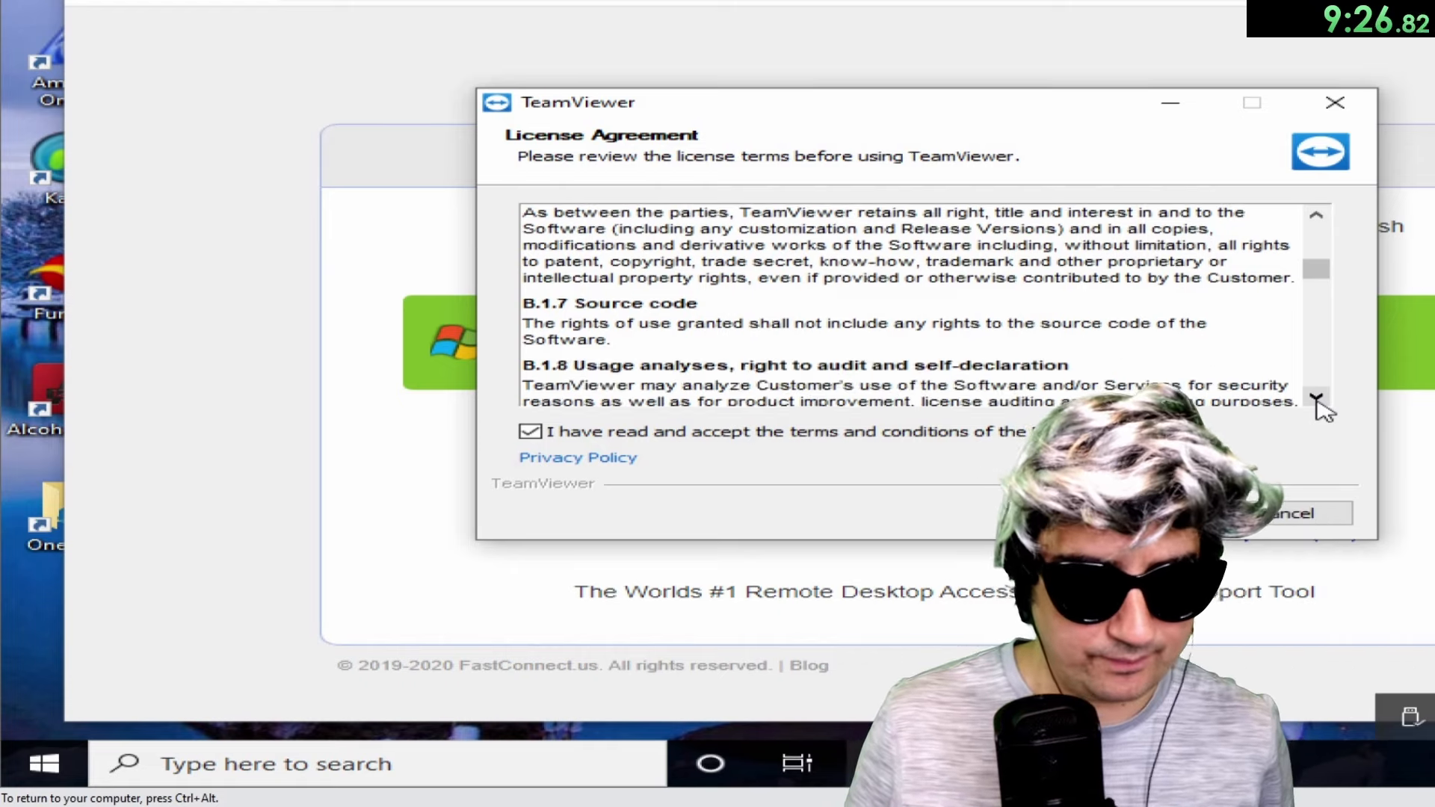
Scroll through B.2 Services, Server Services and TeamViewer account to Release Versions.
click(1317, 399)
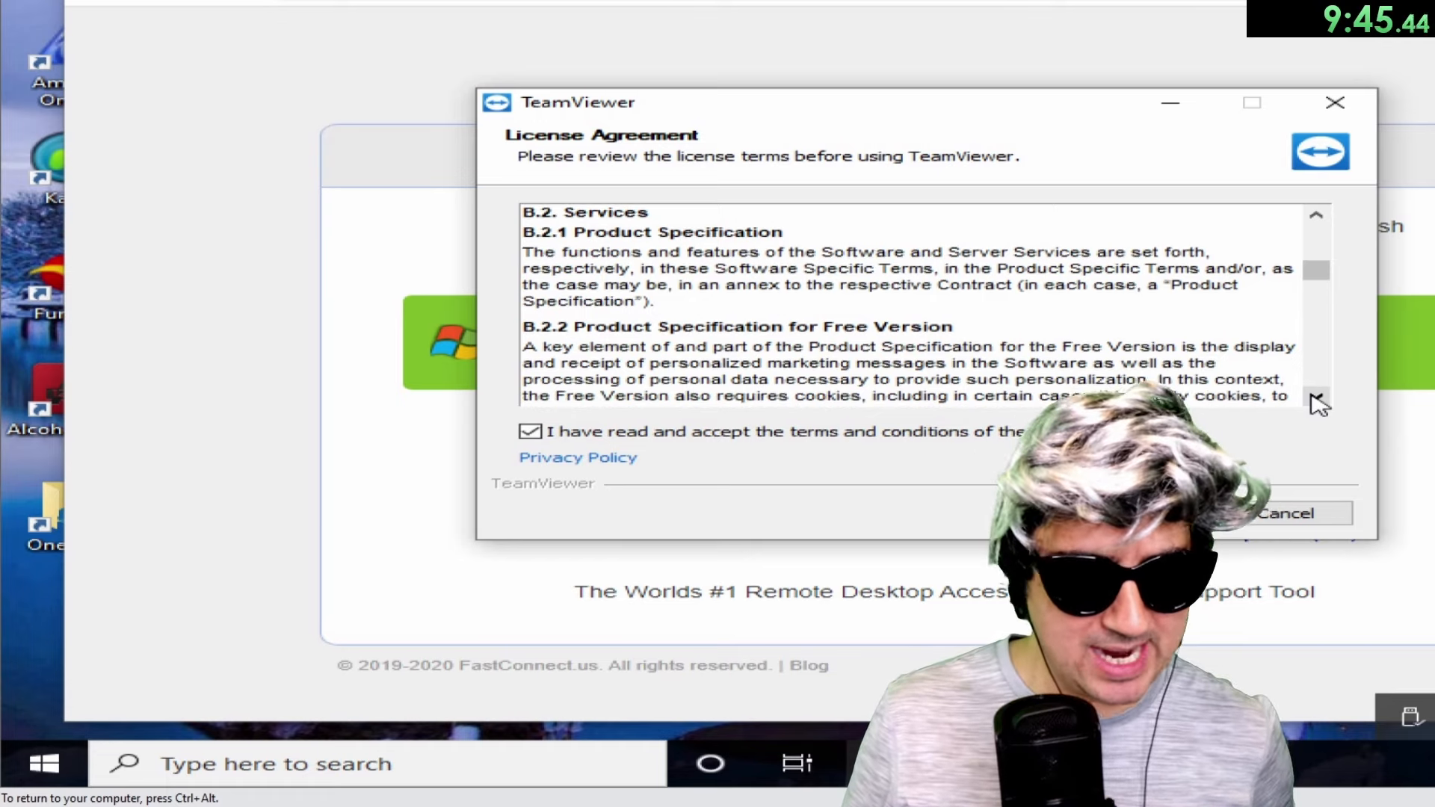
scroll(down, 3)
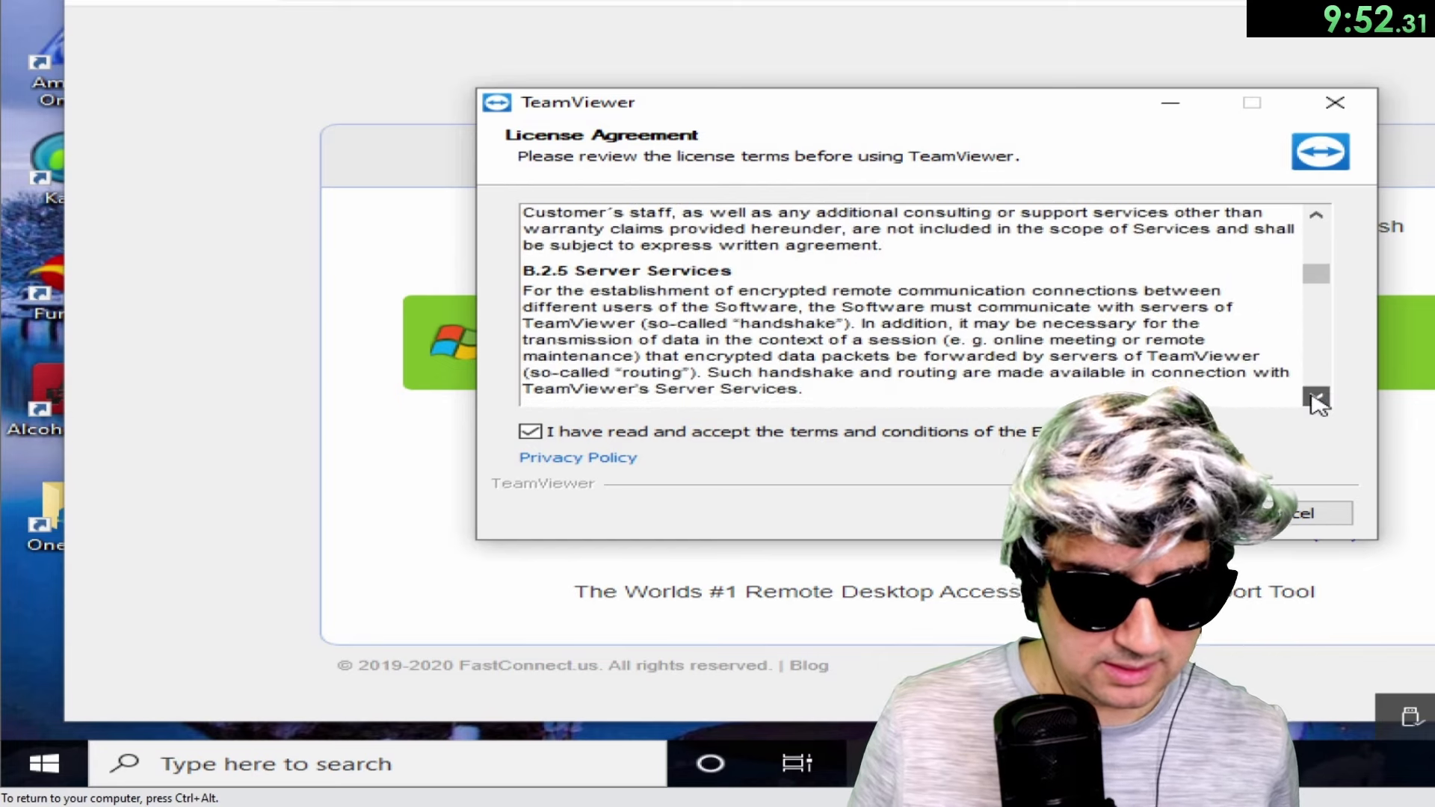
click(1317, 398)
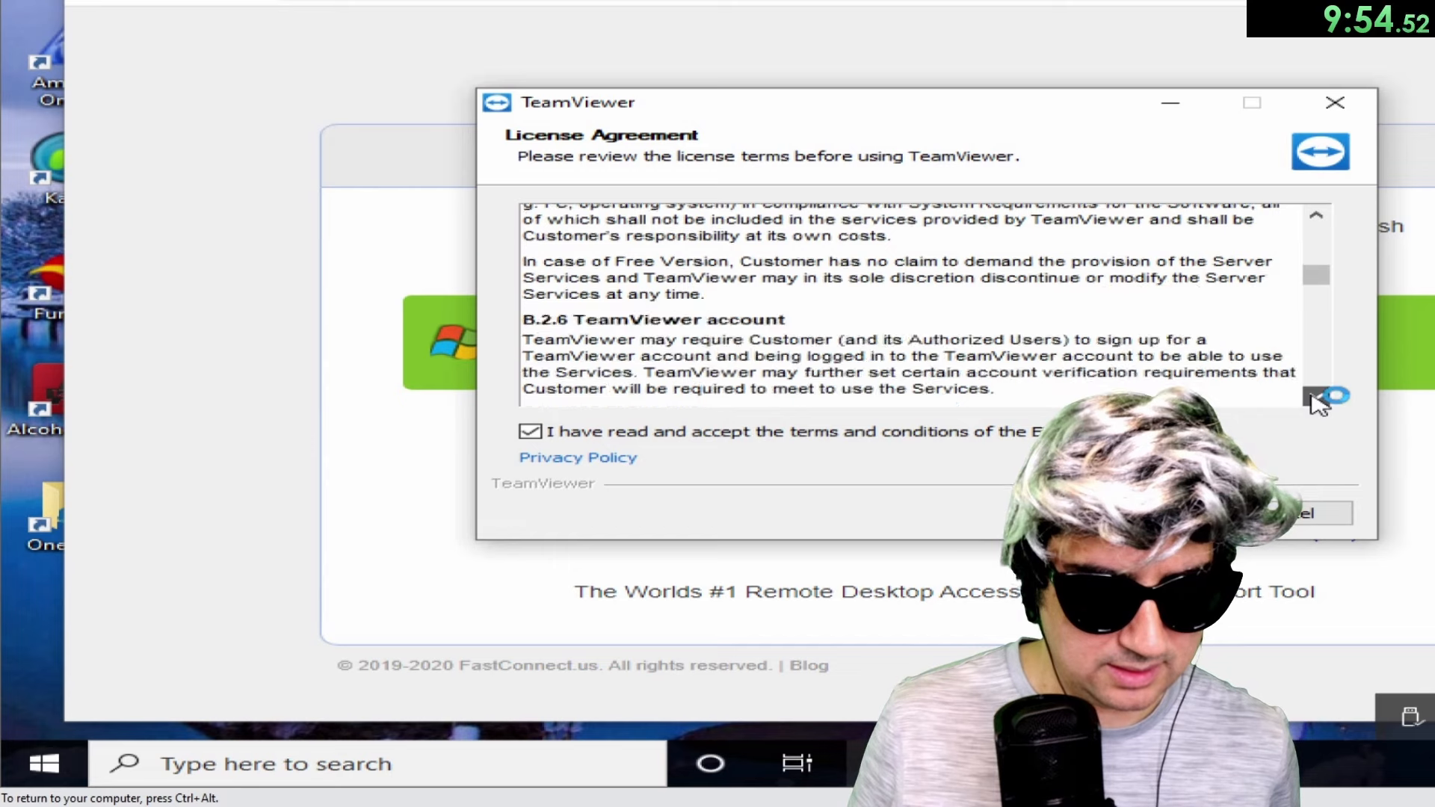
scroll(down, 3)
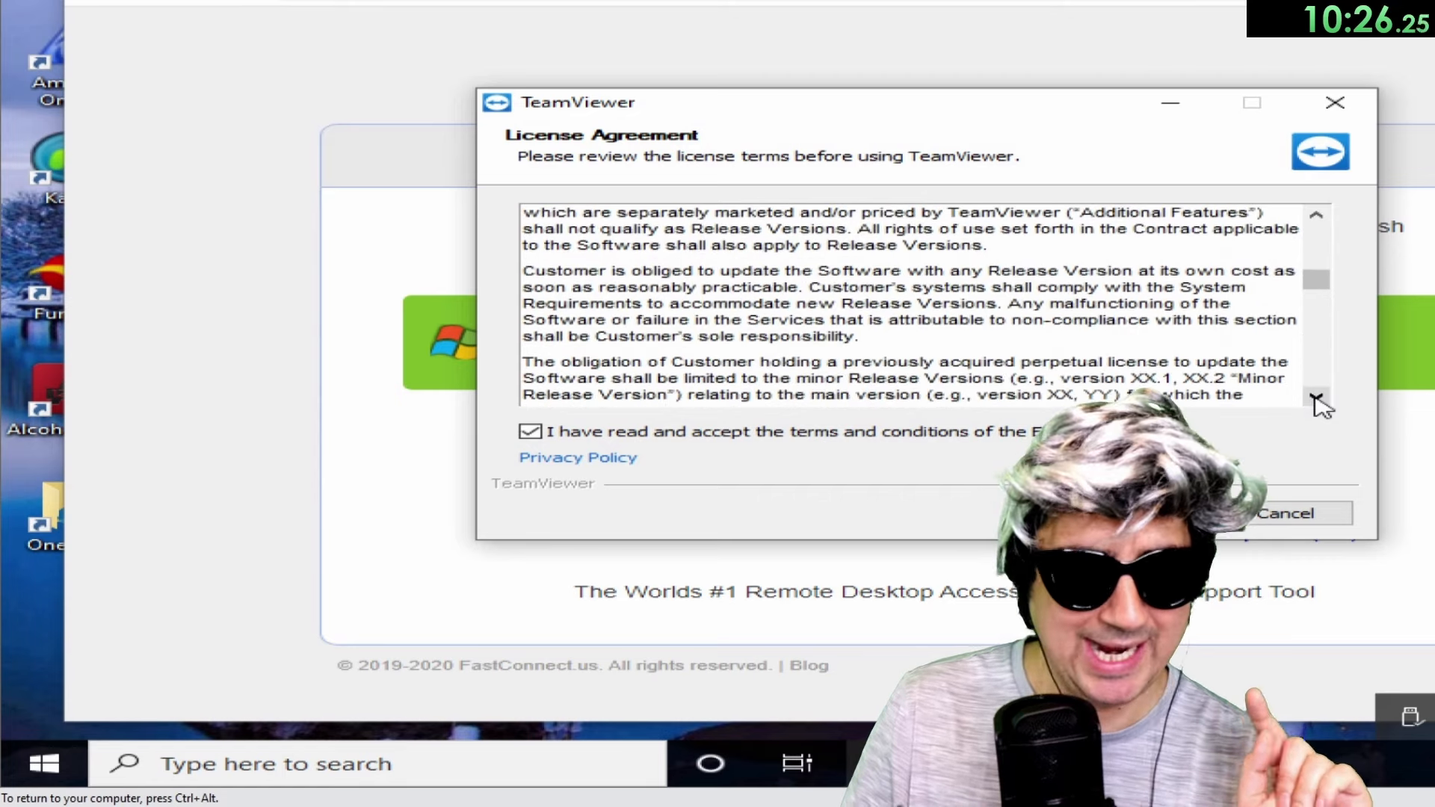
Read to the Software Lifecycle Policy, then click Agree to close the dialog.
click(1318, 396)
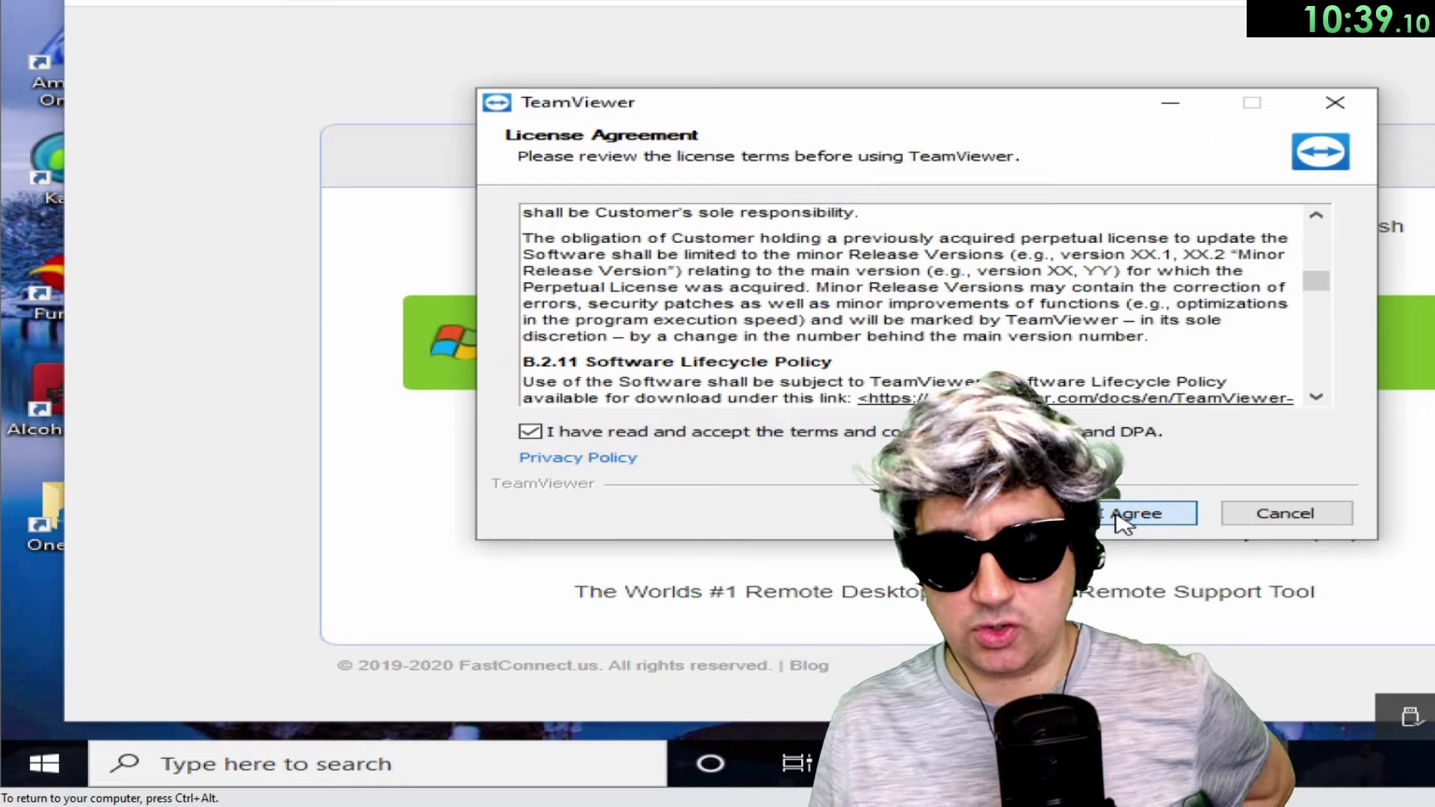
click(1142, 513)
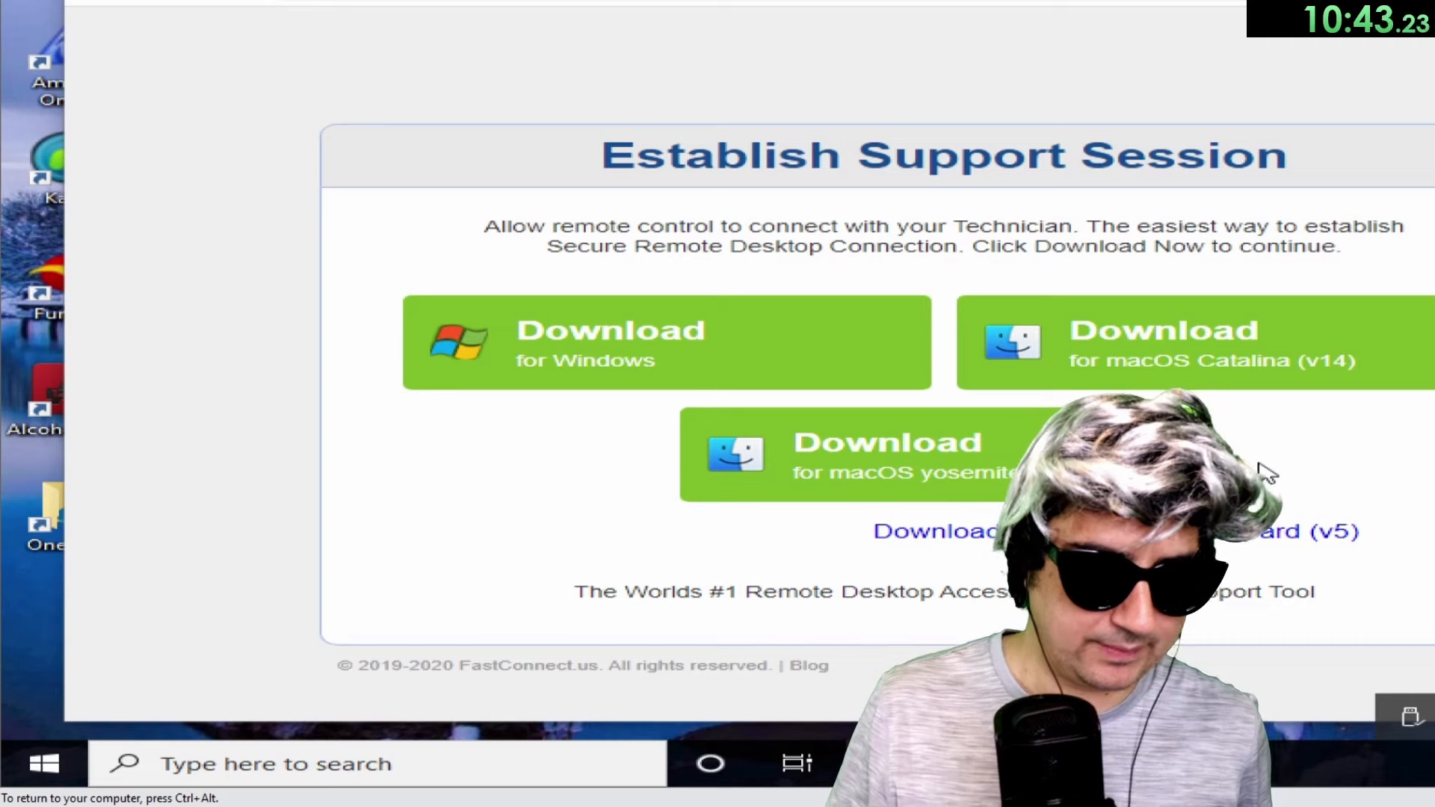